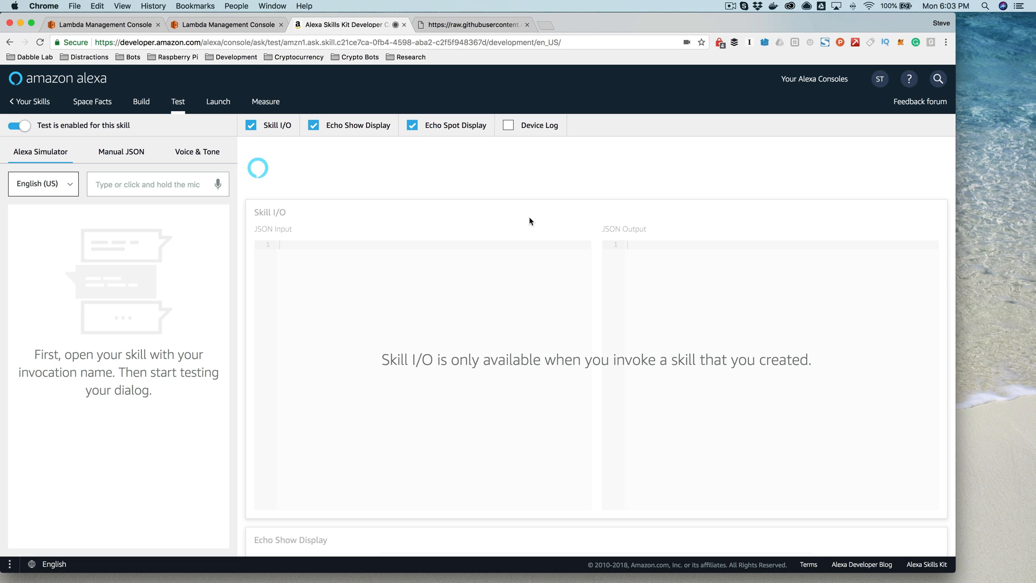
mouse_move(243, 30)
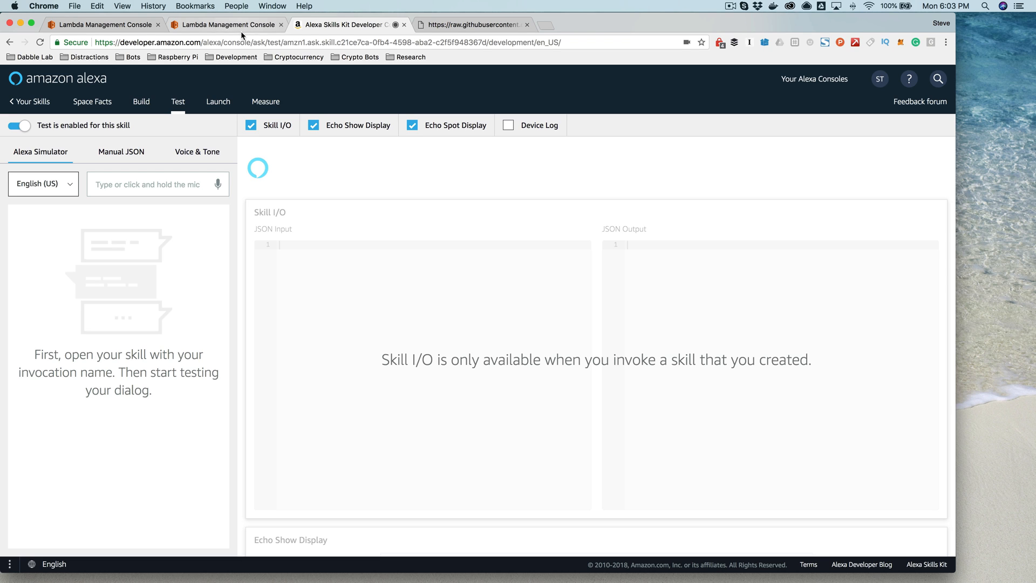
Bring up the Space Facts Lambda function's index.js and look through the GetNewFactHandler code.
click(225, 25)
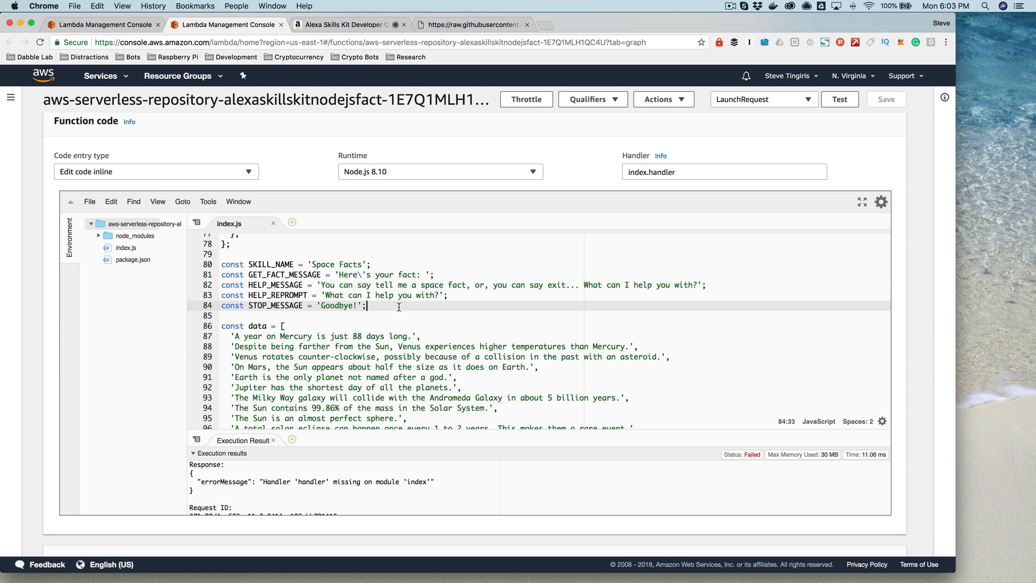
scroll(down, 3)
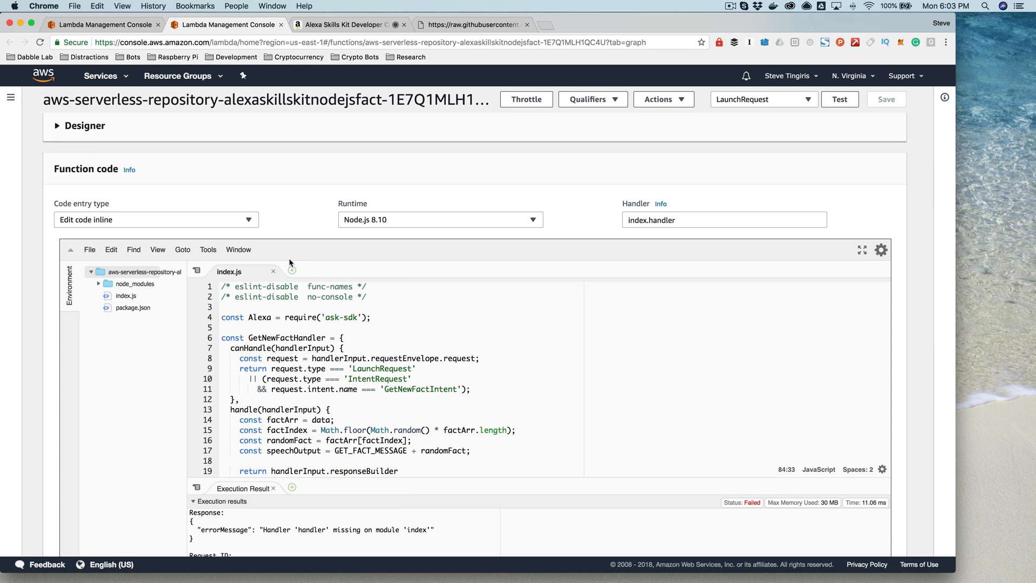
mouse_move(746, 285)
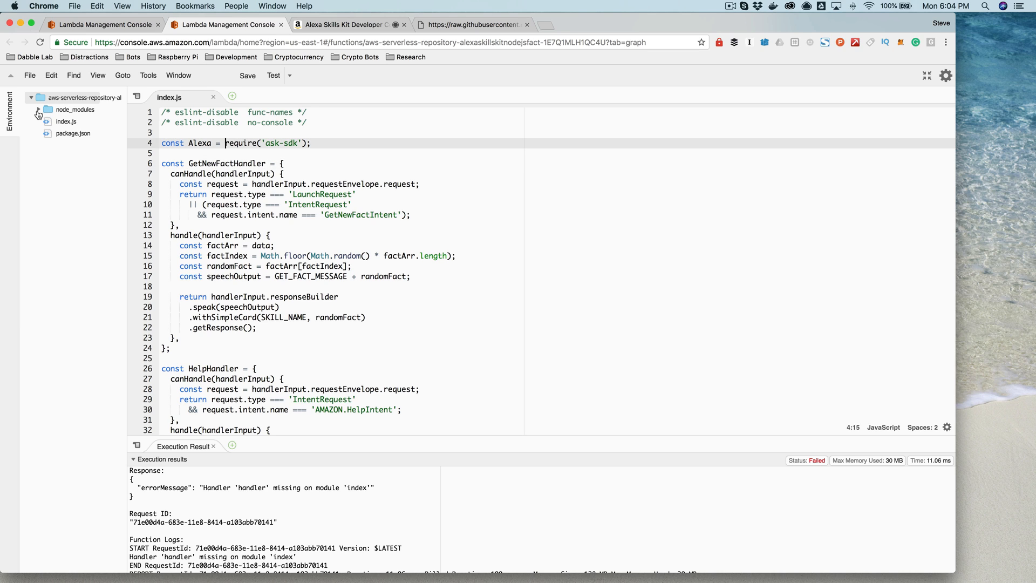
Expand node_modules to list the ask-sdk packages and highlight the GetNewFactHandler name.
click(68, 109)
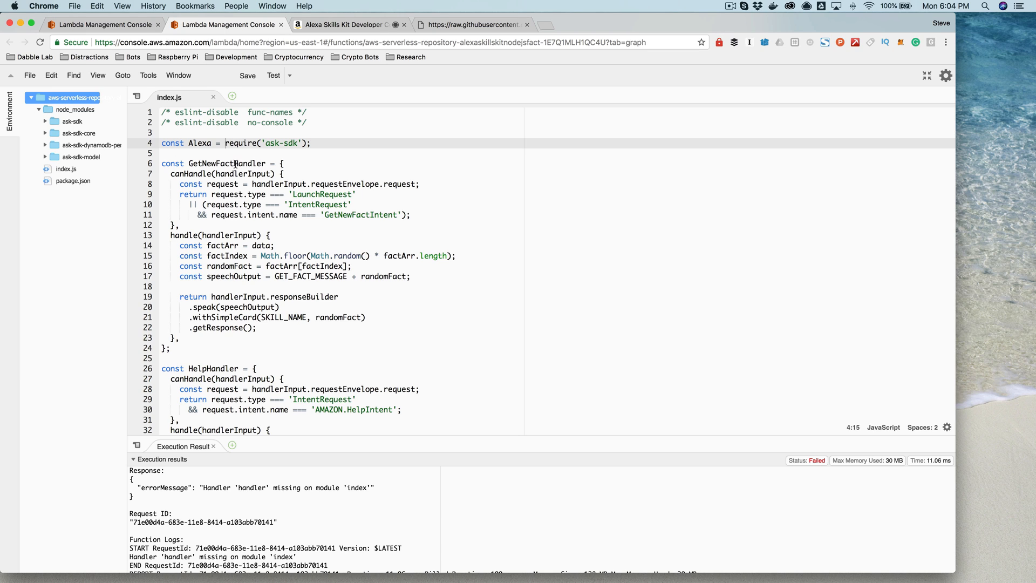
double_click(270, 144)
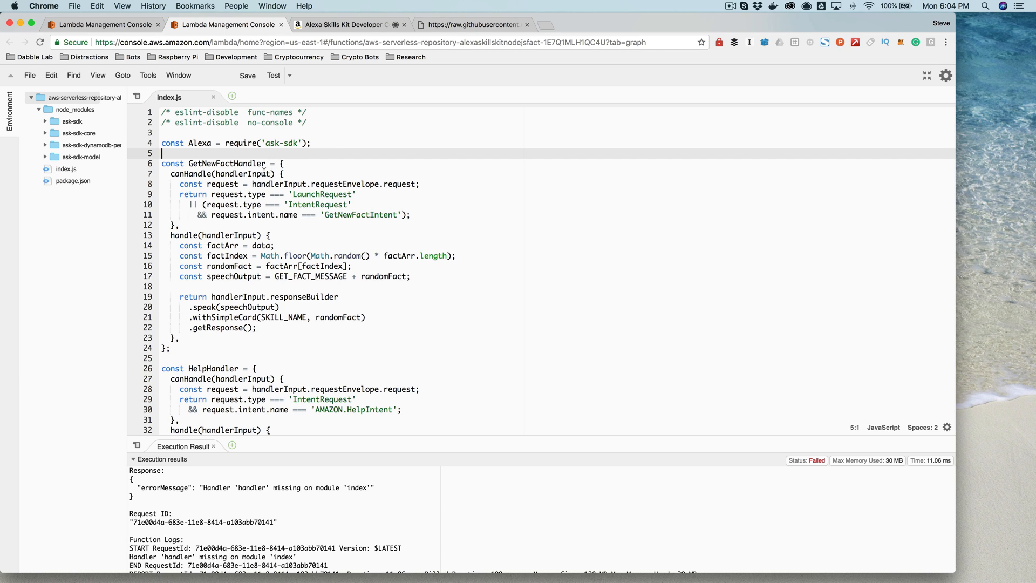
mouse_move(293, 207)
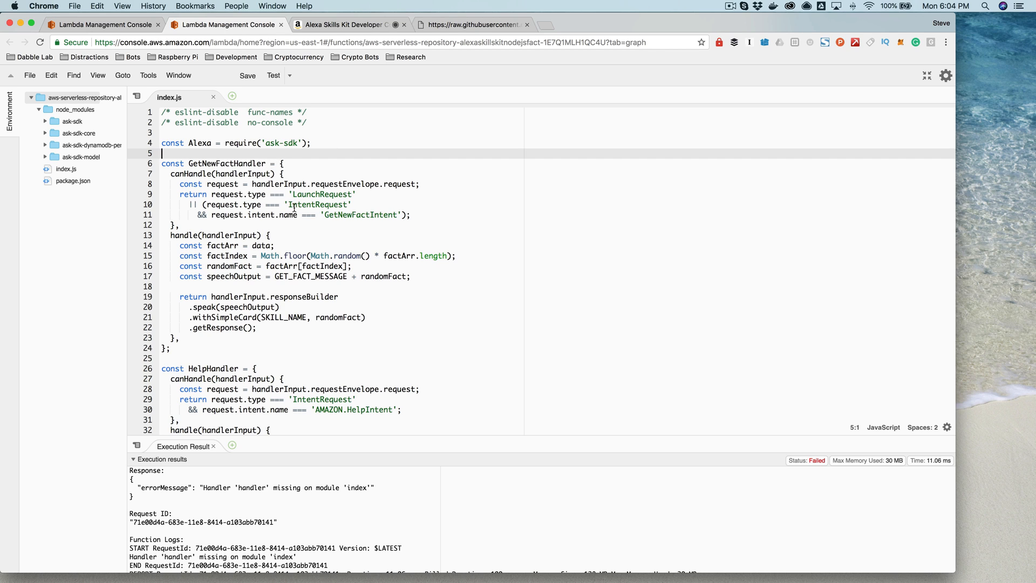
mouse_move(274, 220)
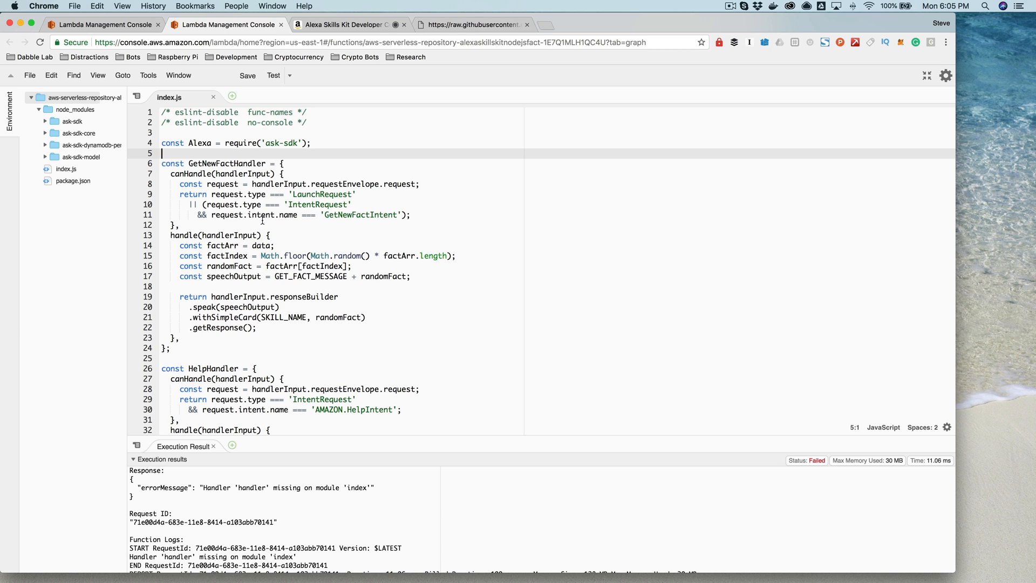
mouse_move(275, 239)
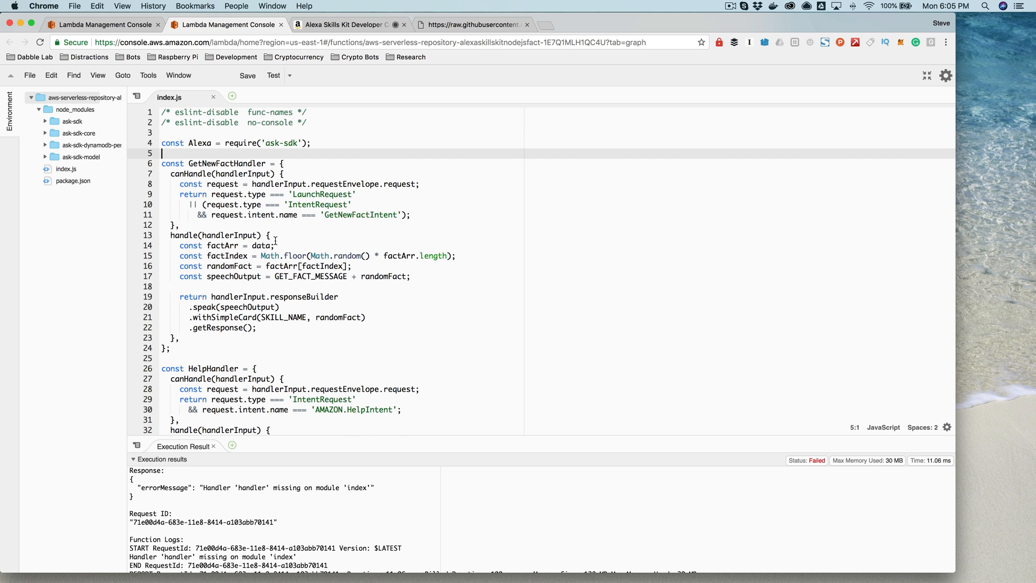
Edit GET_FACT_MESSAGE on line 81 to read "Here's your cool fact:".
scroll(down, 3)
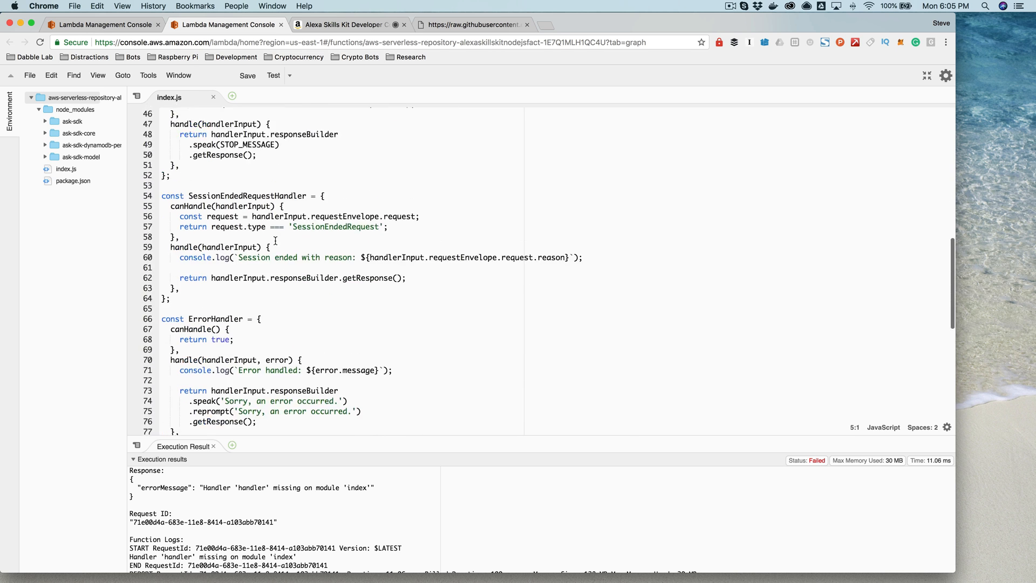
scroll(down, 3)
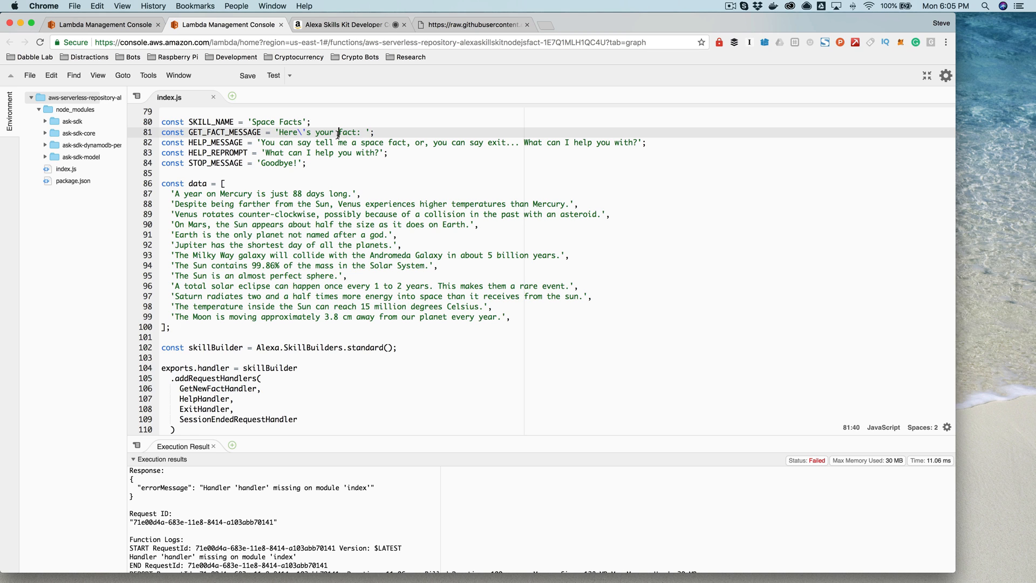
text(cool)
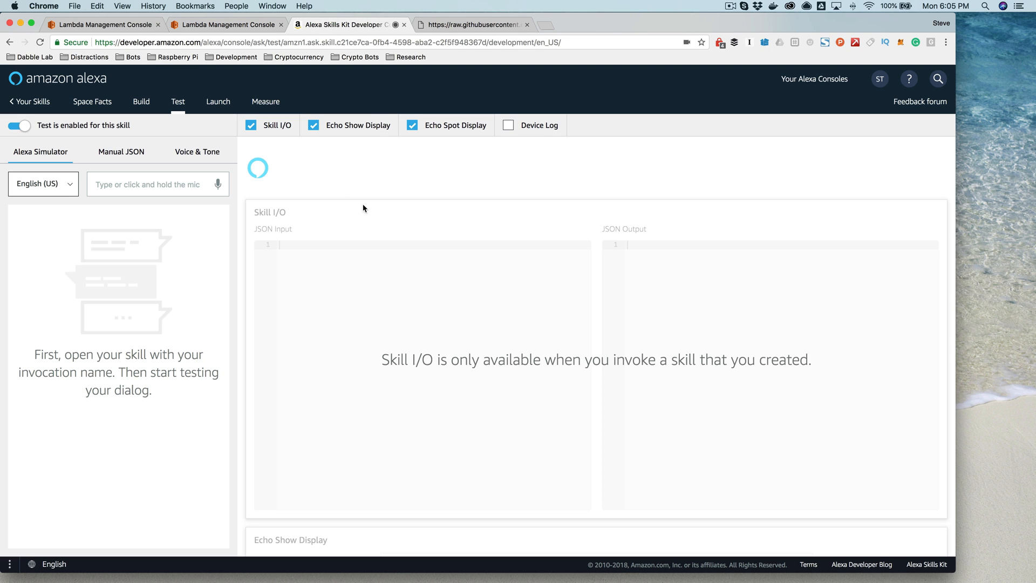
Send 'open space facts' in the simulator, get a "Here's your cool fact" reply, then revisit index.js.
click(157, 184)
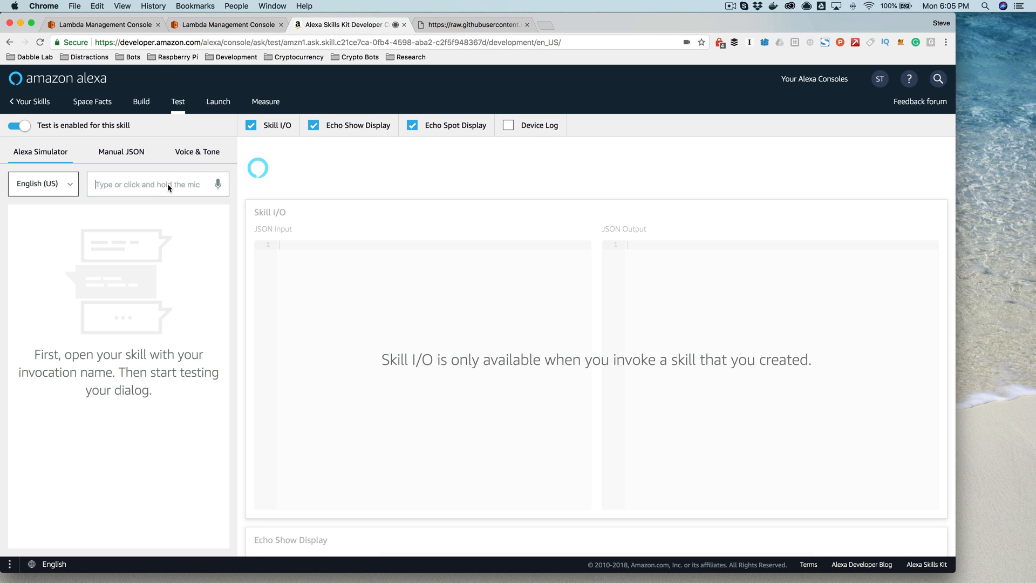
text(open spa)
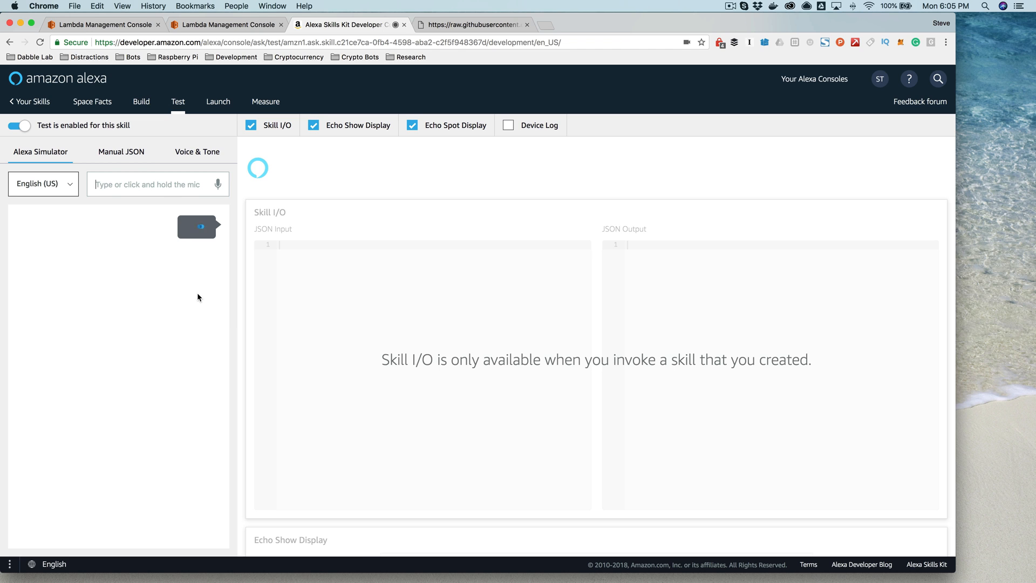
text(open space facts)
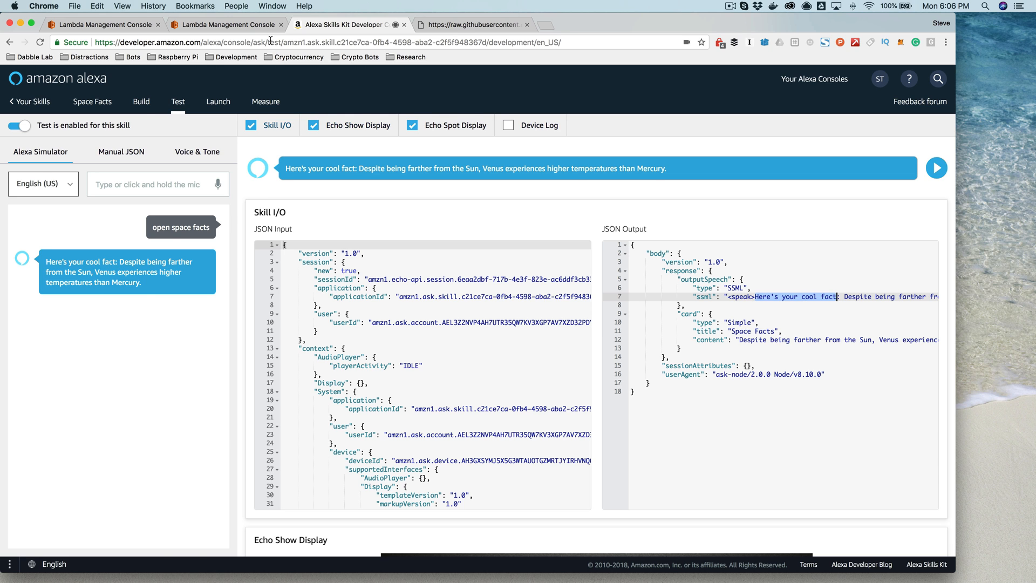
click(102, 24)
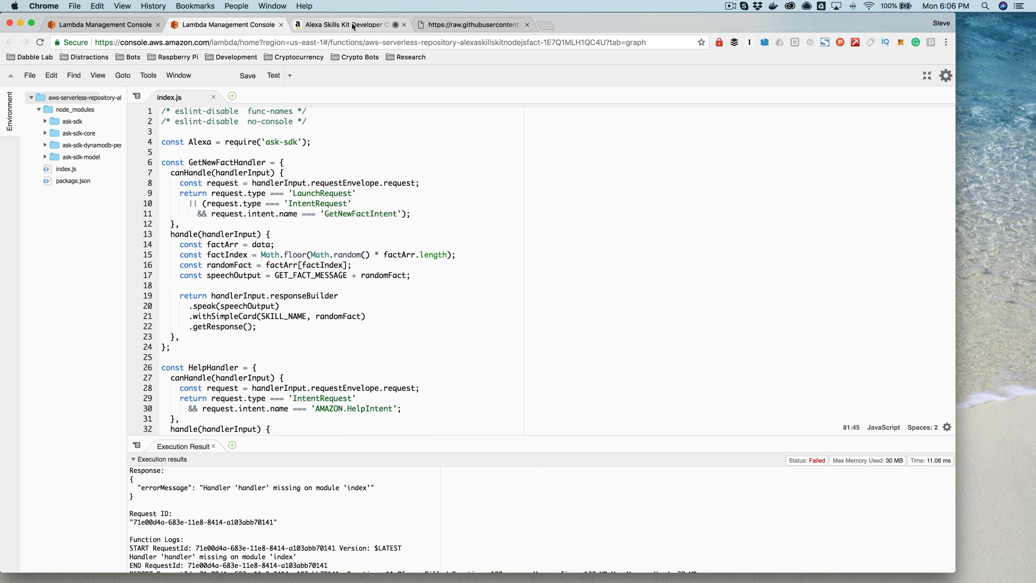
Return to the simulator showing the cool fact reply with its JSON input and output.
click(343, 25)
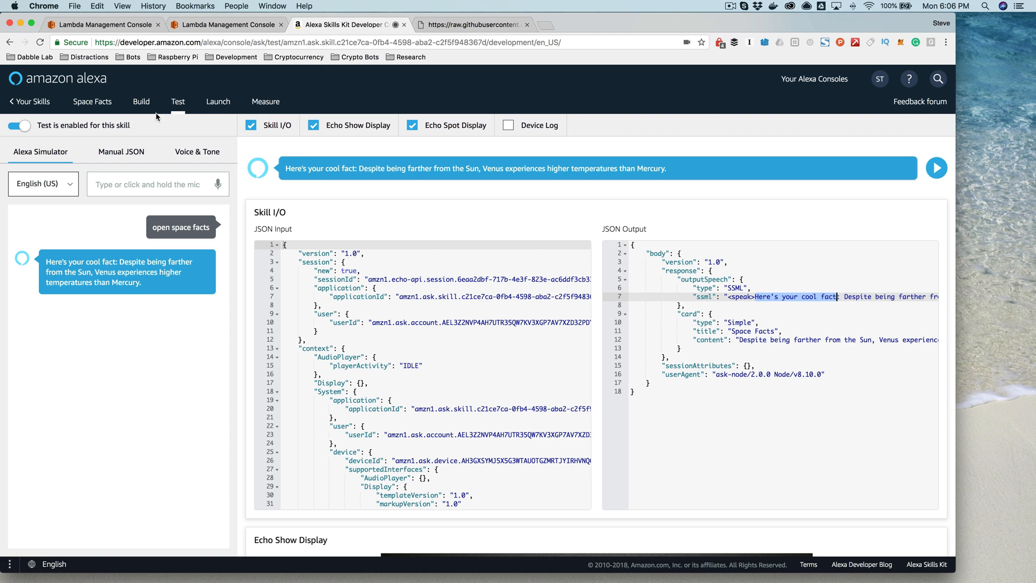
mouse_move(140, 105)
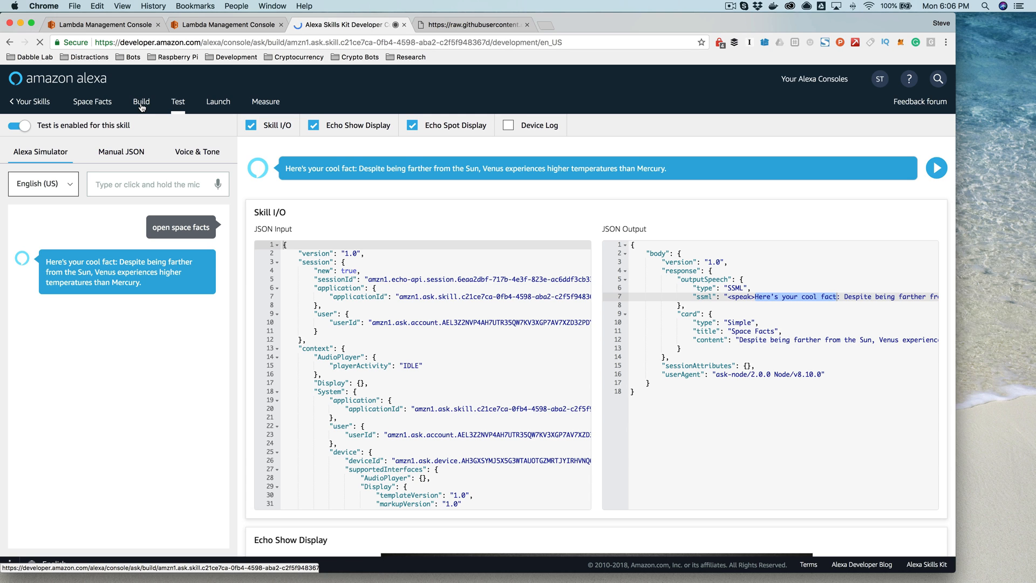
Go to the Build dashboard's Invocation page showing the invocation name 'space facts'.
click(140, 102)
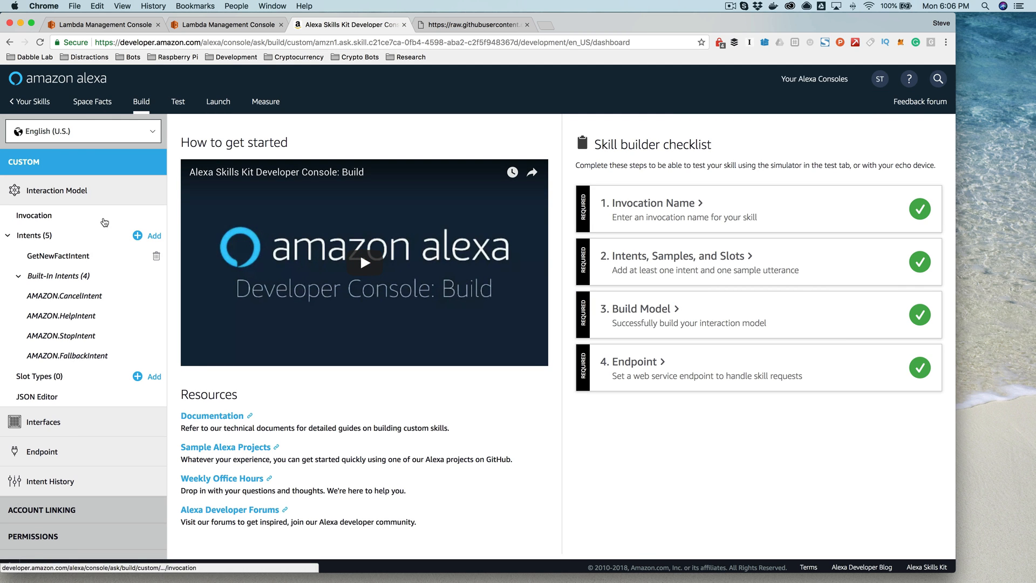
mouse_move(47, 227)
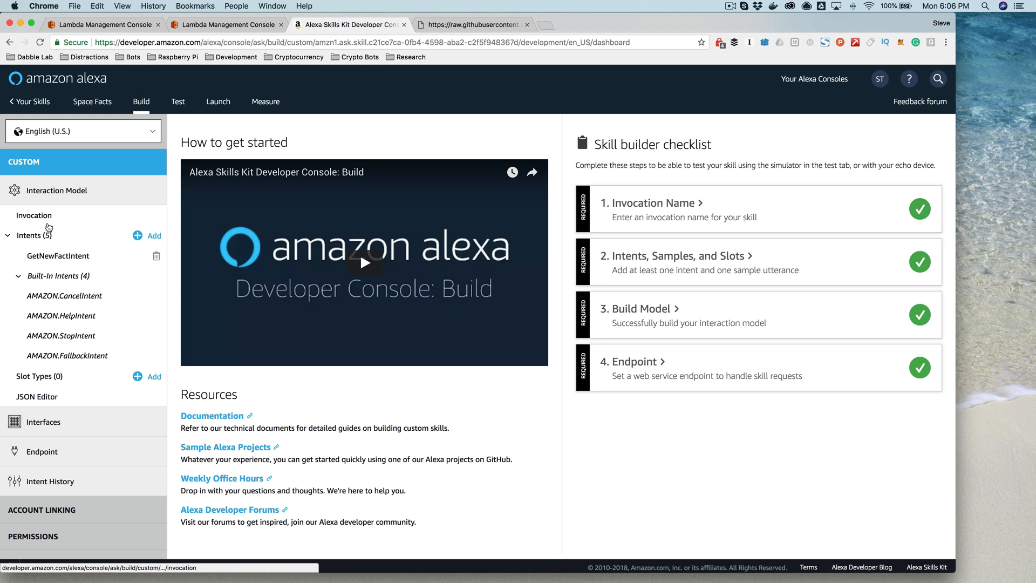
click(33, 215)
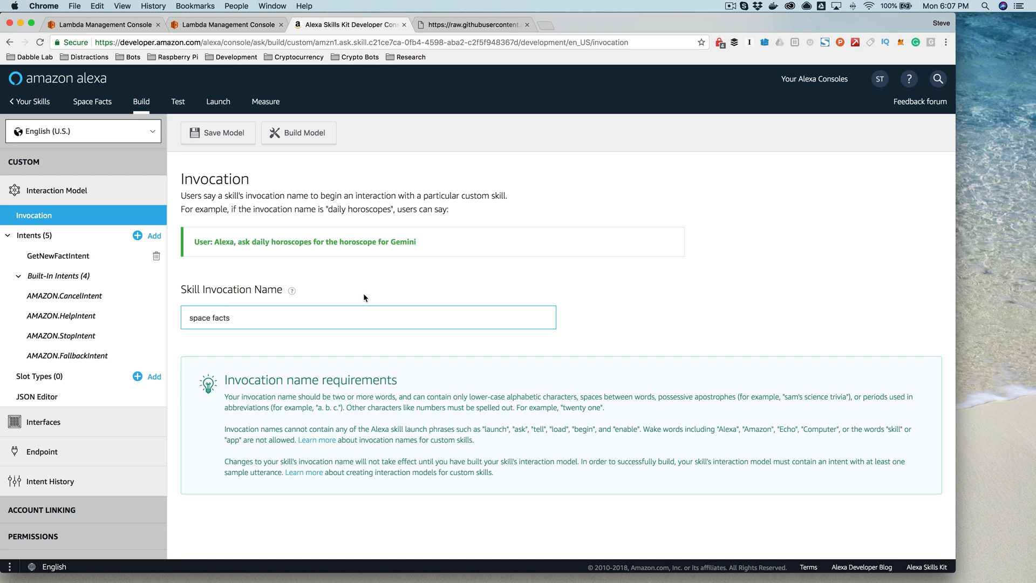
mouse_move(38, 396)
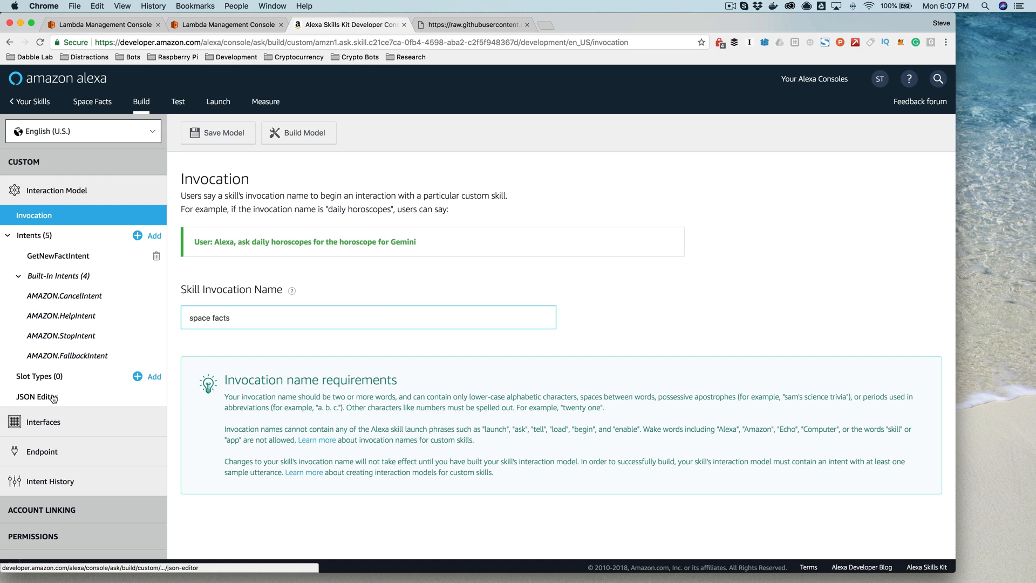
click(37, 396)
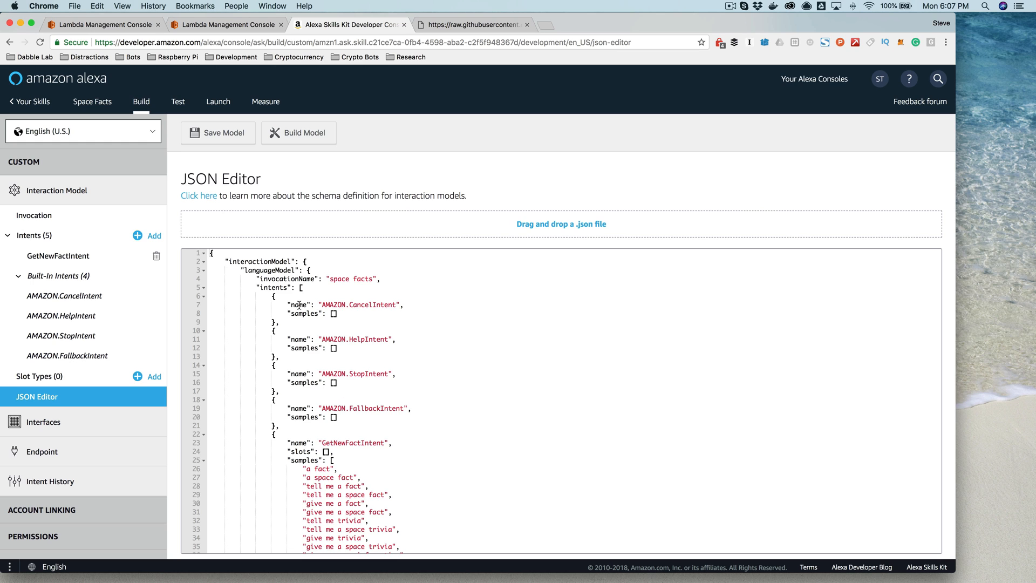
mouse_move(319, 357)
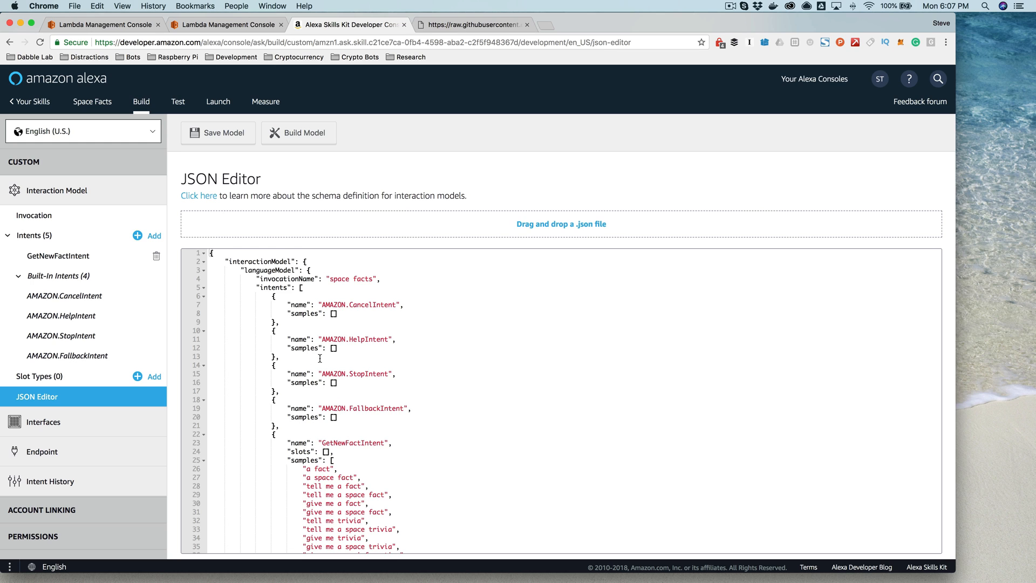
mouse_move(332, 407)
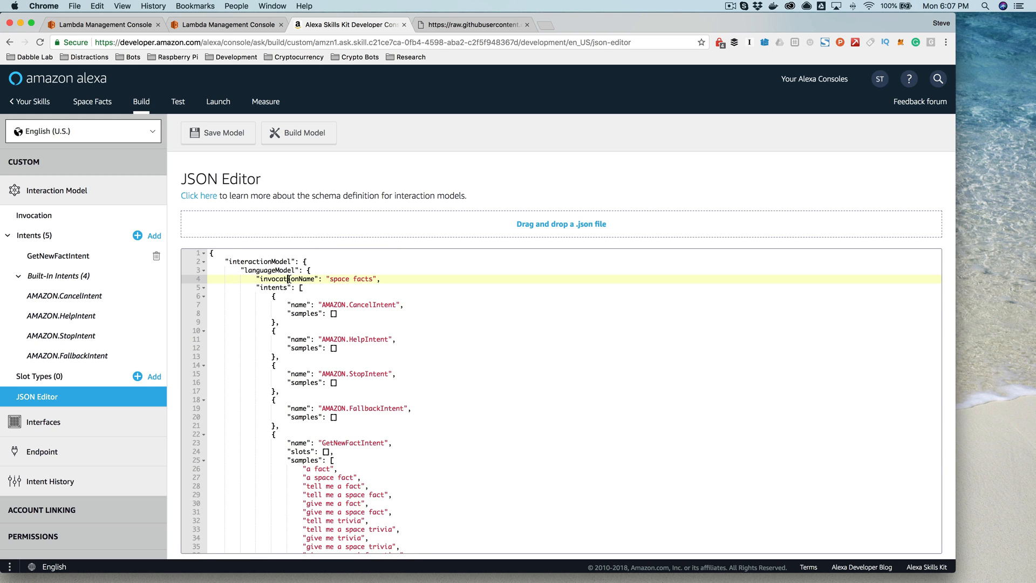
double_click(287, 278)
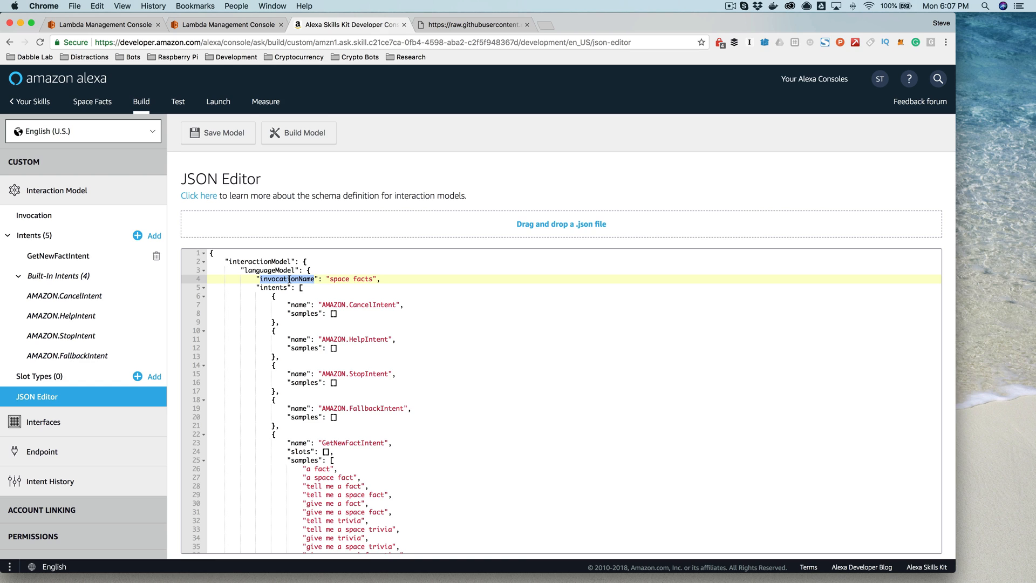
mouse_move(57, 255)
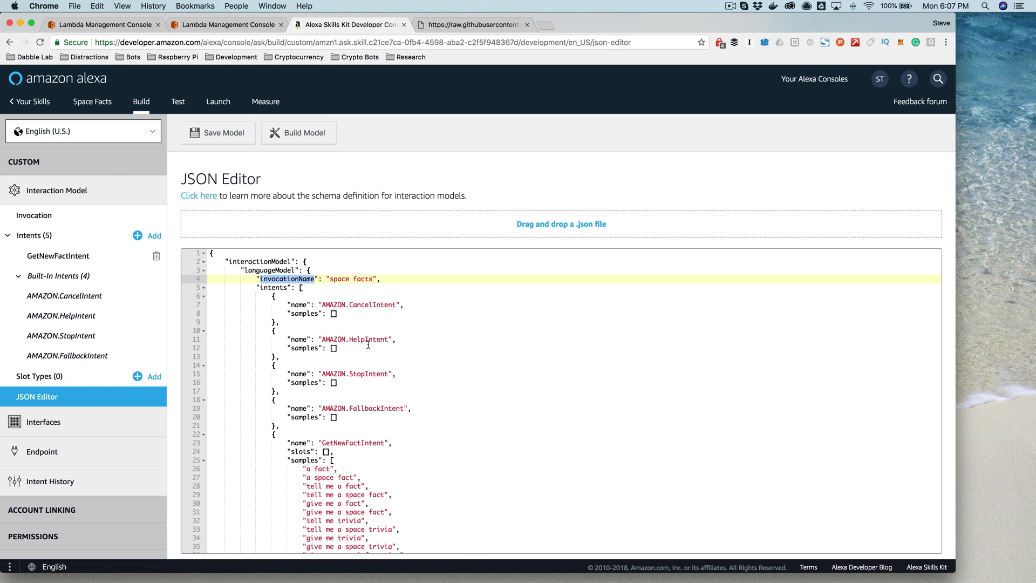
double_click(338, 279)
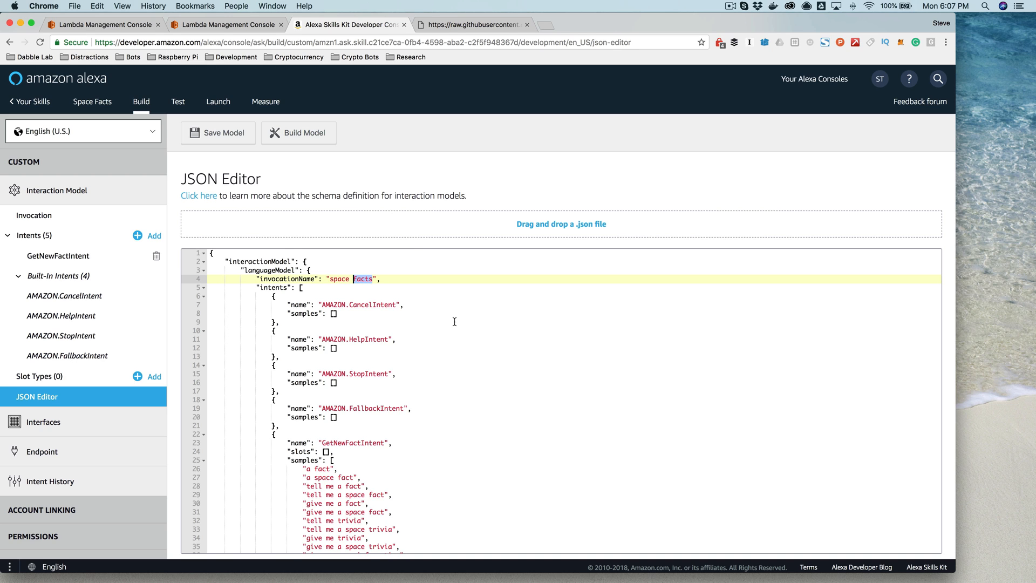
scroll(down, 3)
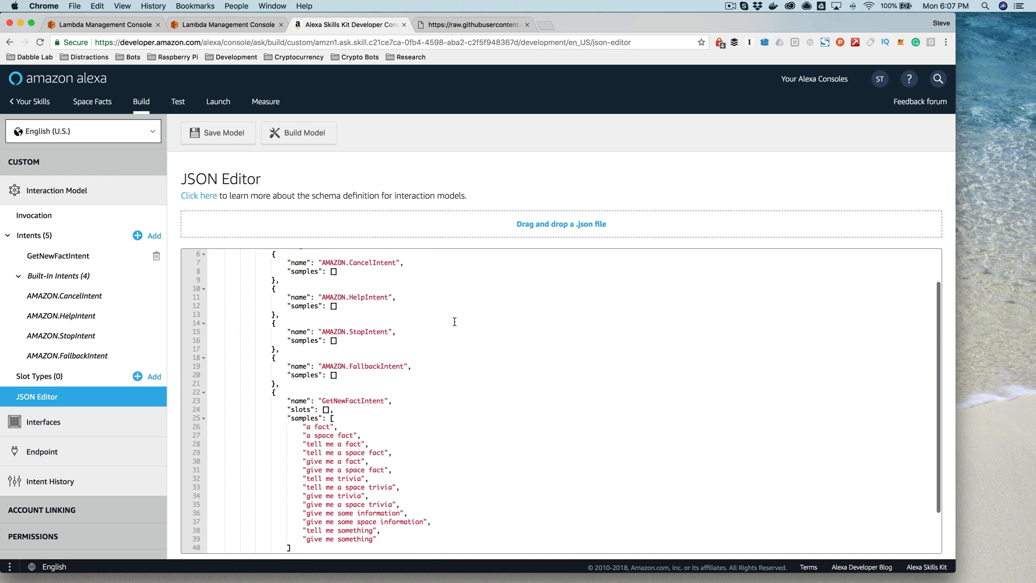
scroll(down, 3)
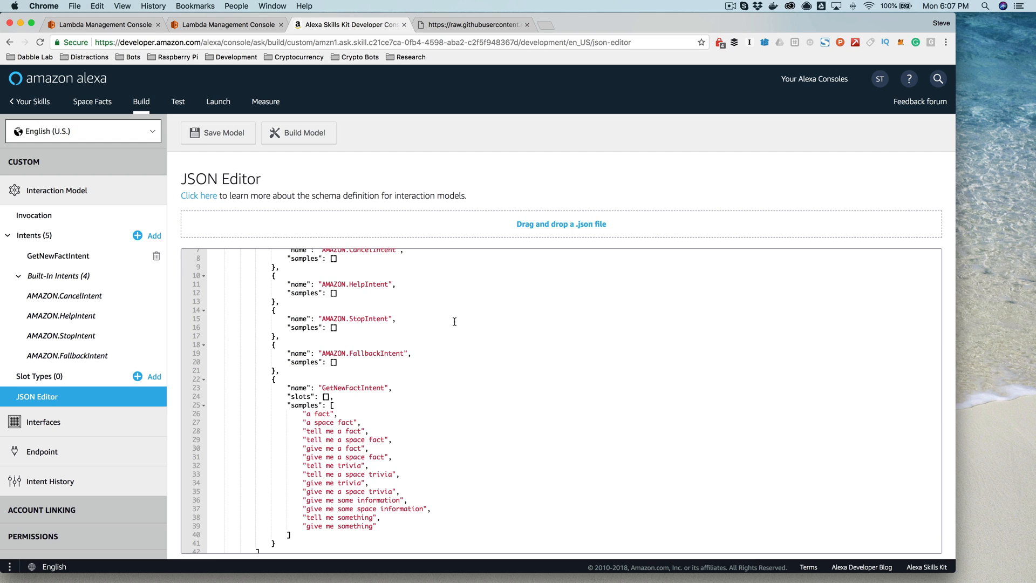
mouse_move(441, 362)
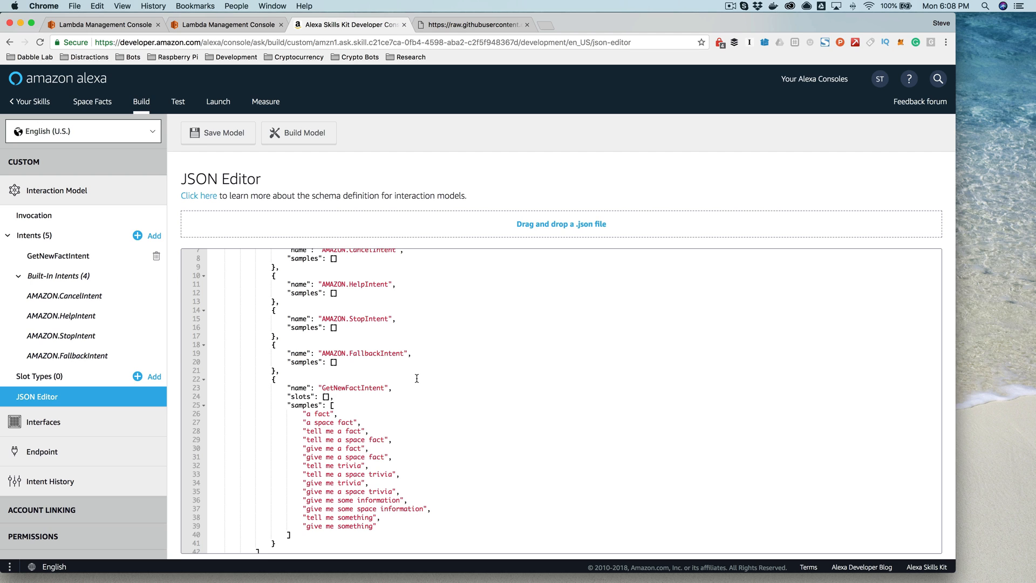
mouse_move(376, 386)
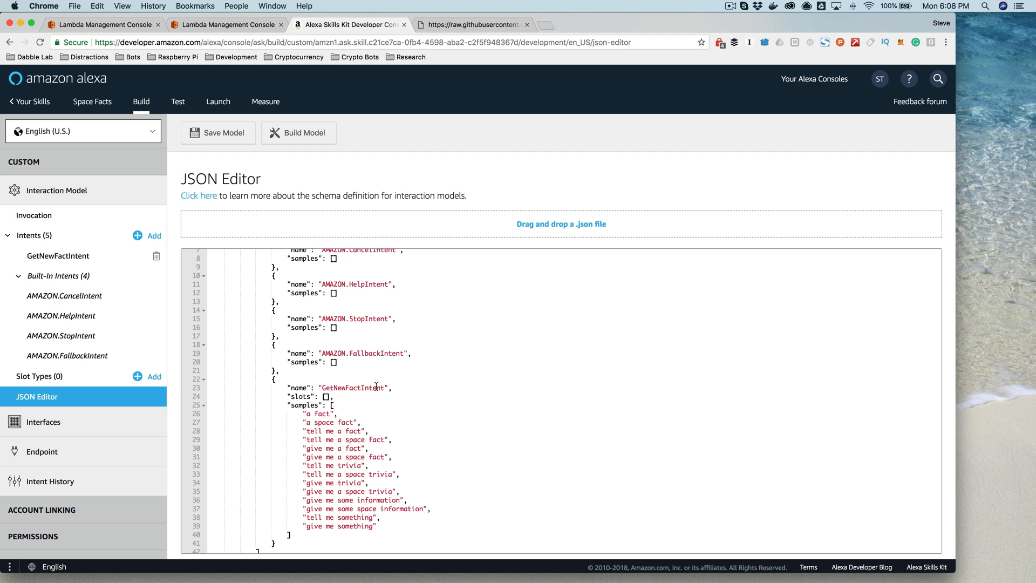
double_click(351, 387)
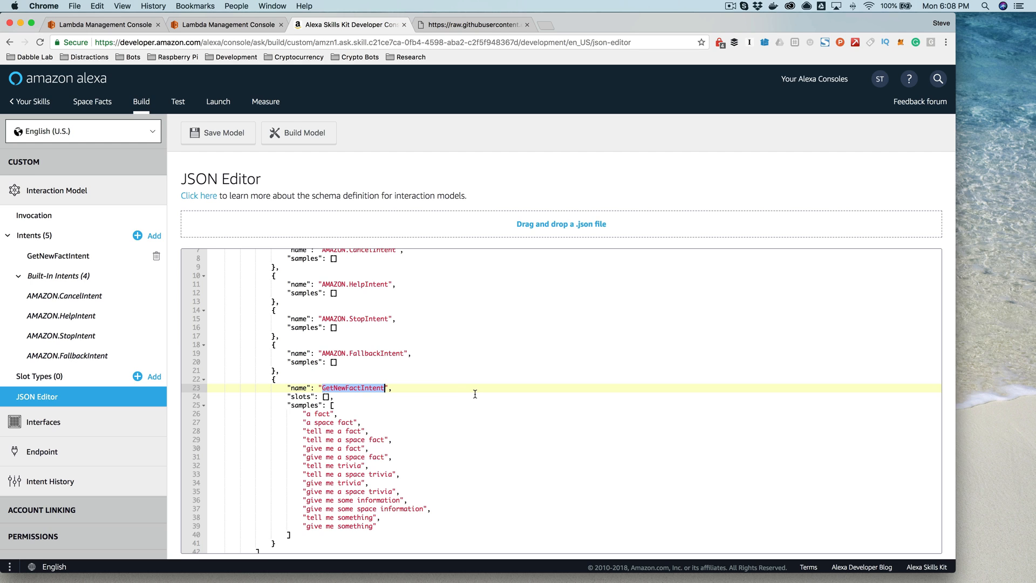
mouse_move(414, 441)
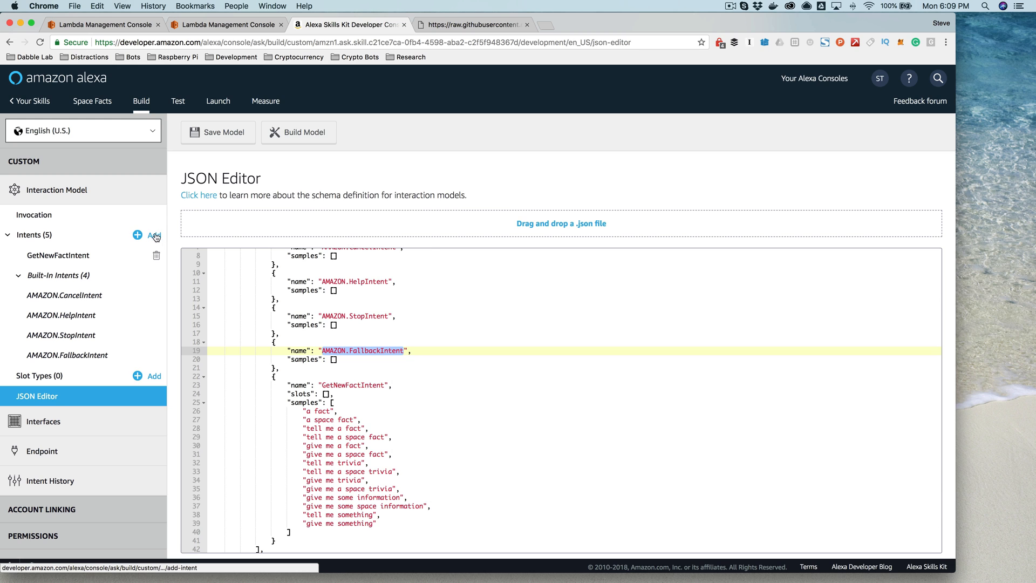
Add a new intent from Alexa's built-in library and browse the Music category of intents.
click(155, 234)
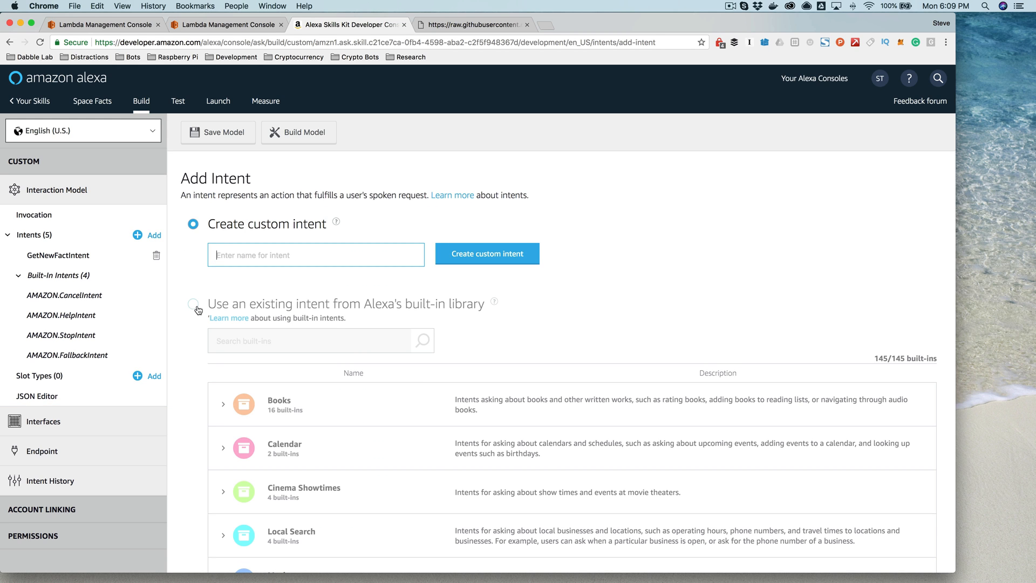
click(192, 303)
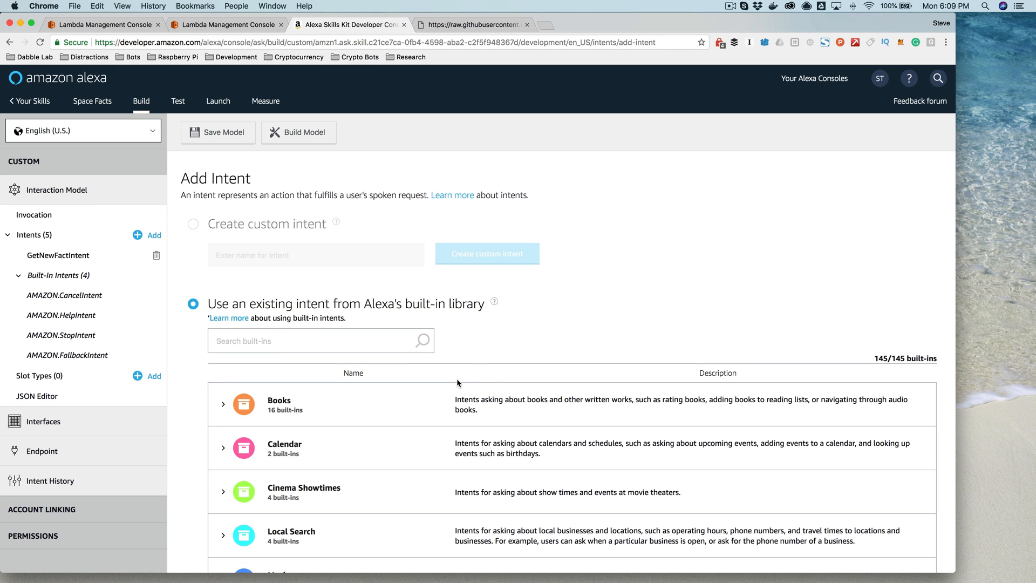
scroll(down, 3)
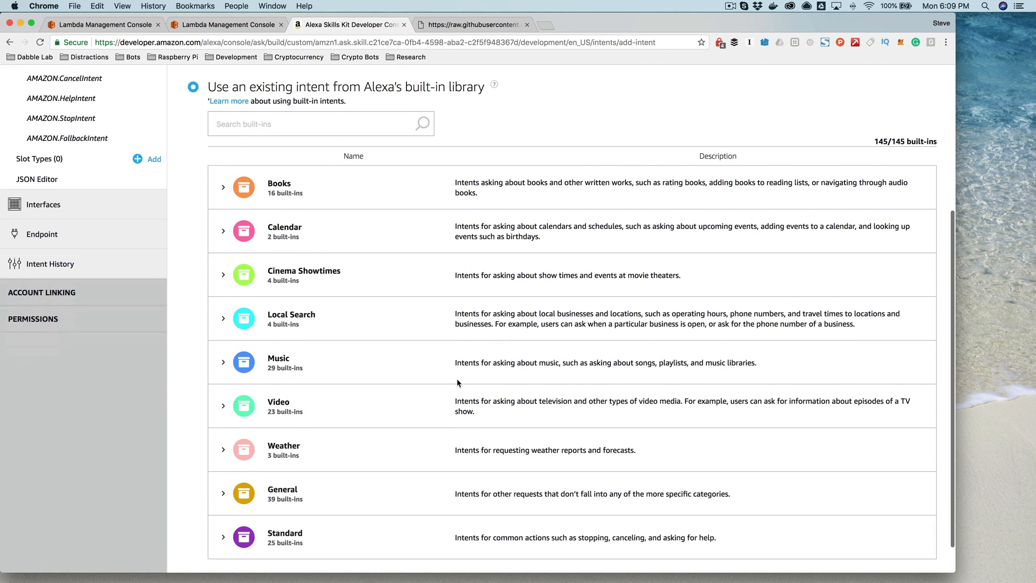
scroll(down, 3)
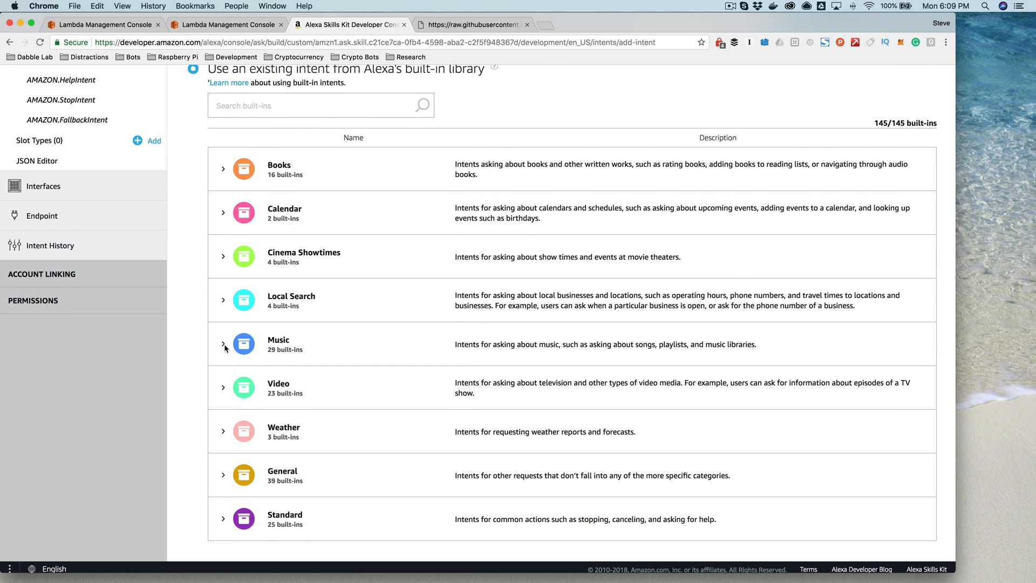
click(223, 343)
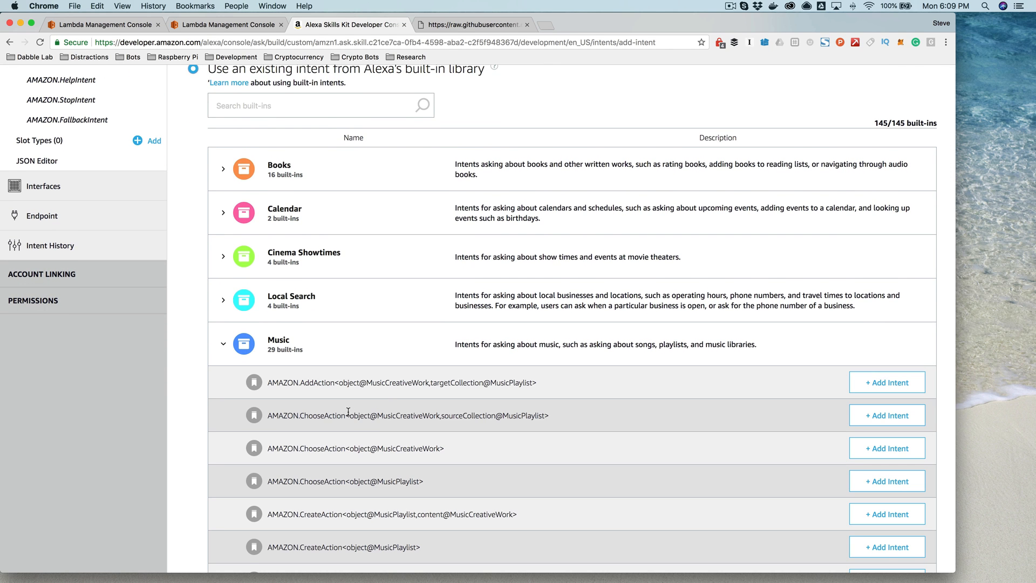
scroll(down, 3)
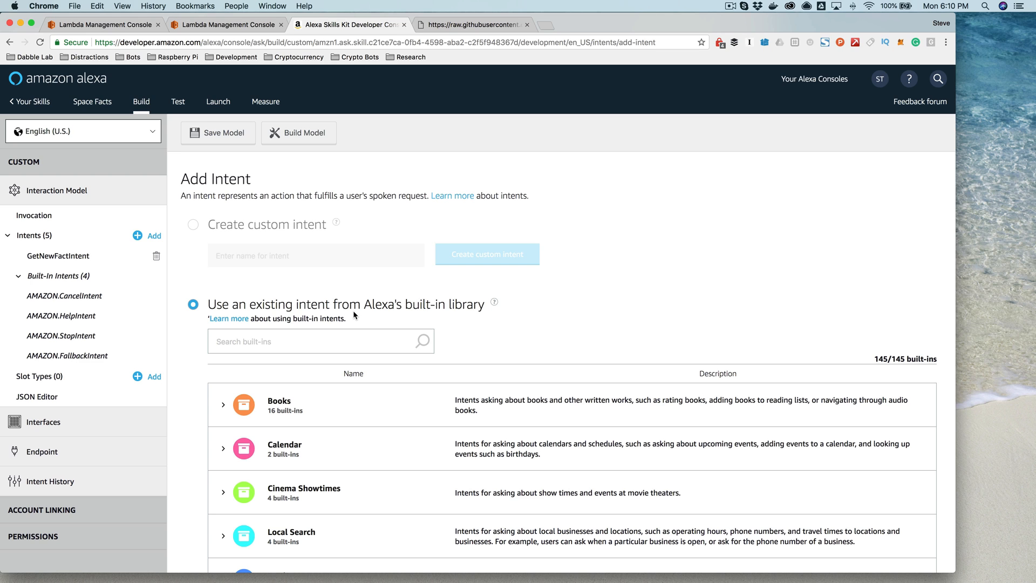
mouse_move(232, 272)
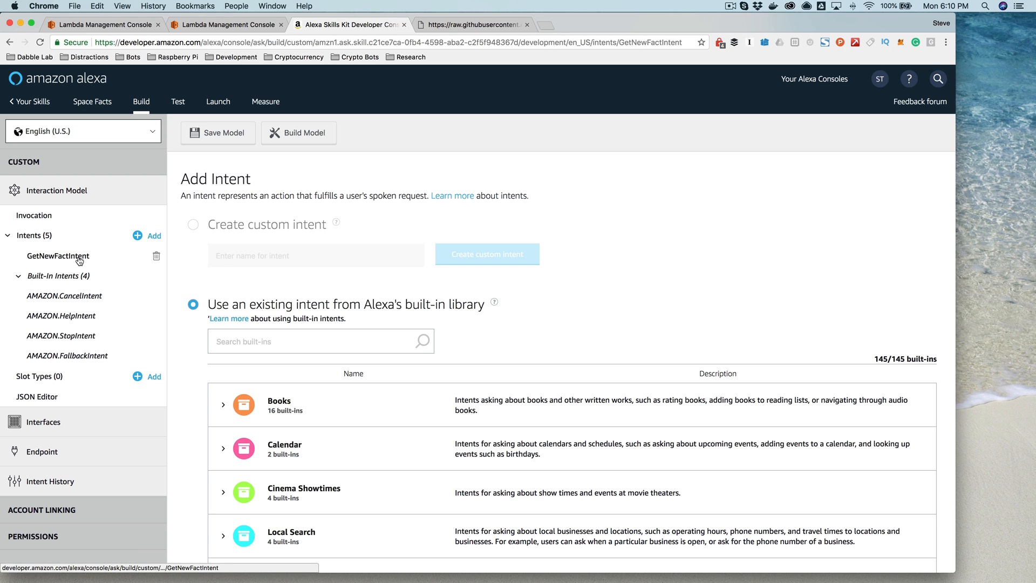
Review GetNewFactIntent's 14 sample utterances and its empty slot list.
click(57, 256)
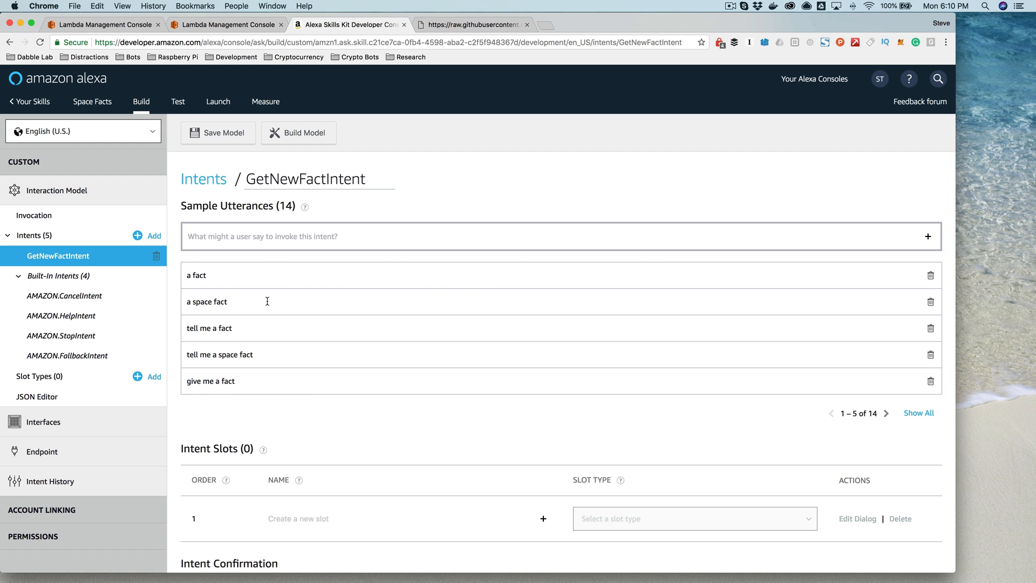
mouse_move(225, 307)
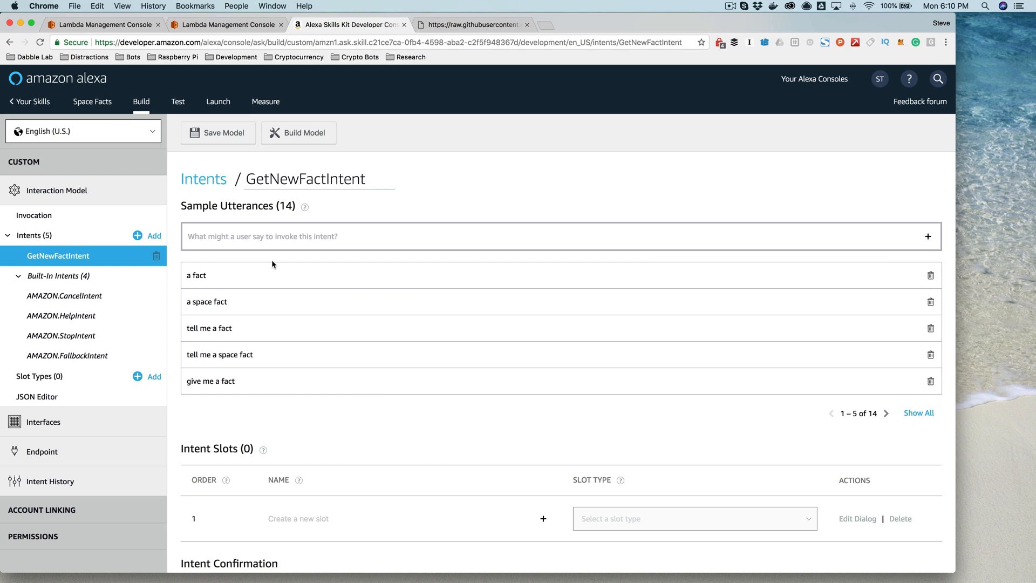
mouse_move(282, 147)
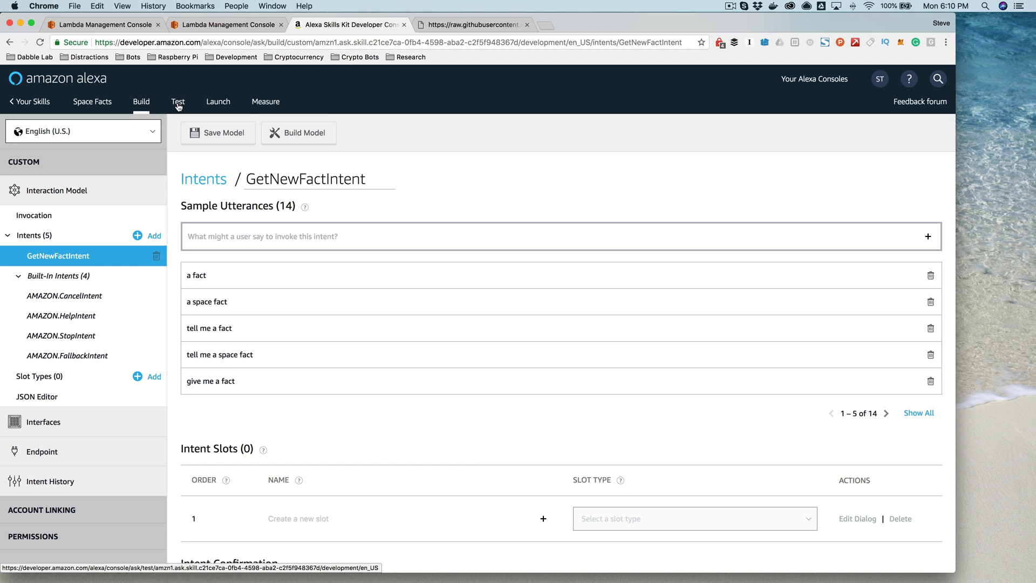
Test 'open space facts' and 'ask space facts for a fact', getting Jupiter and Mercury facts.
click(178, 102)
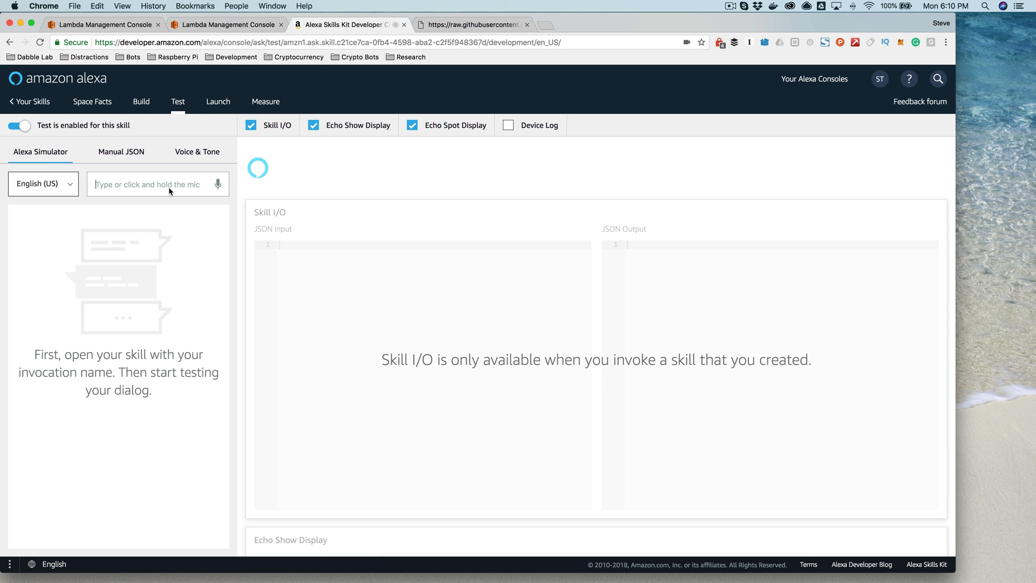
text(open spa)
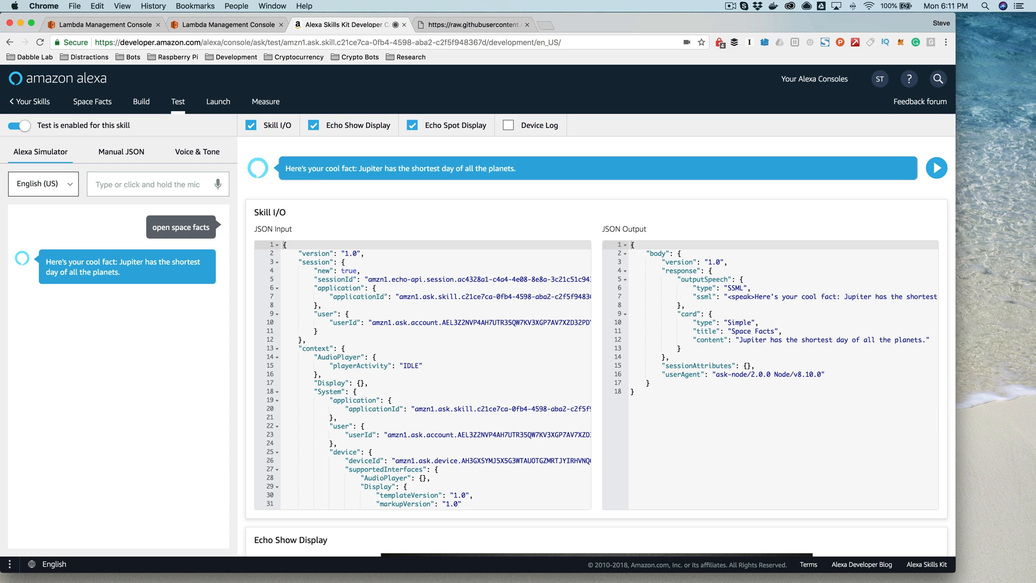
mouse_move(361, 311)
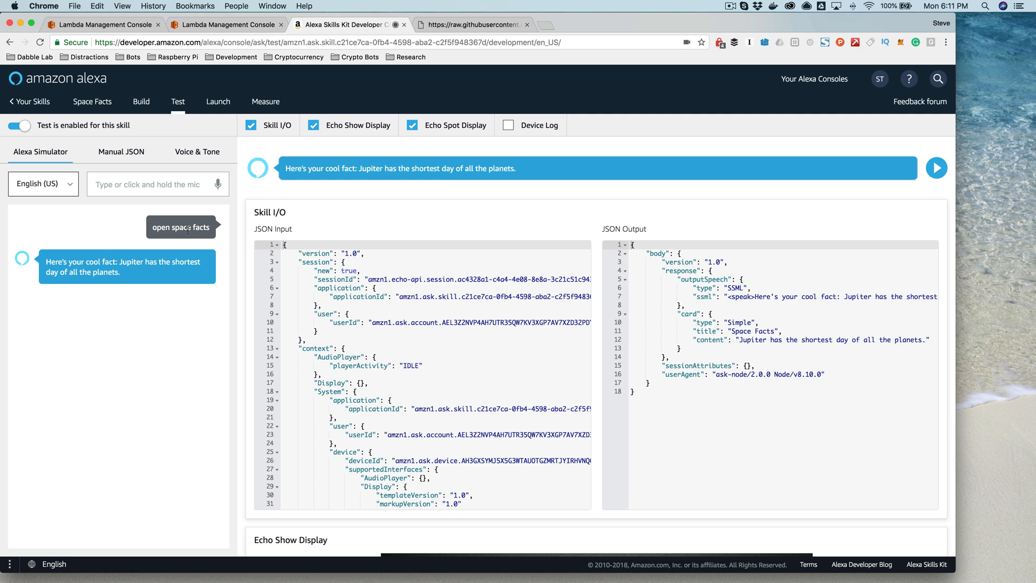
mouse_move(165, 195)
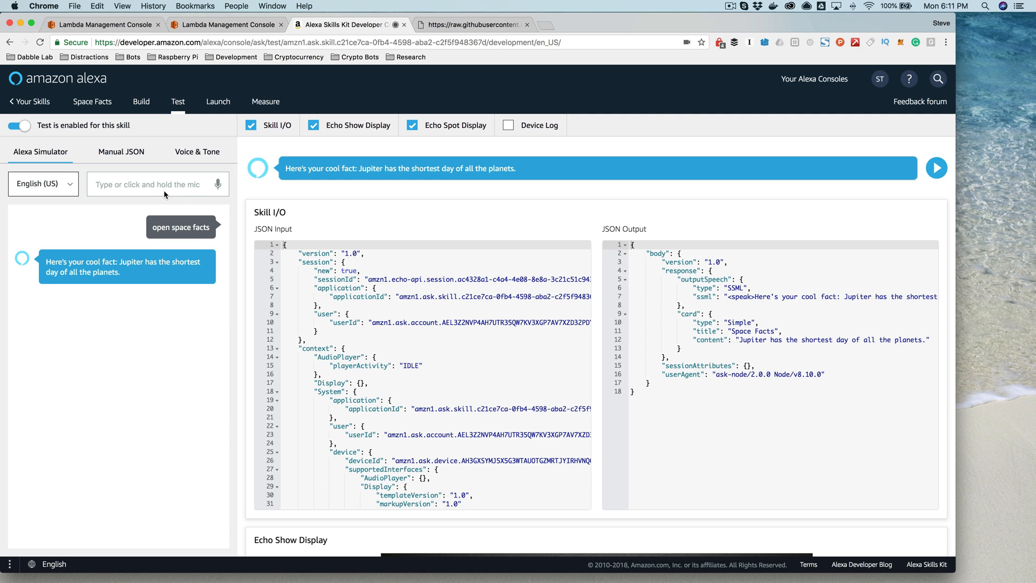
text(ask)
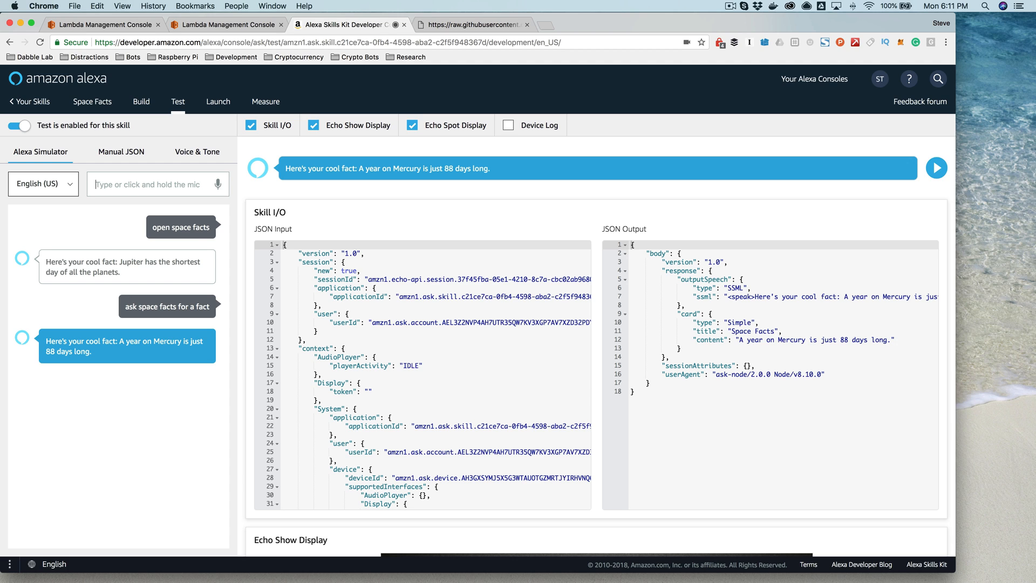
mouse_move(508, 325)
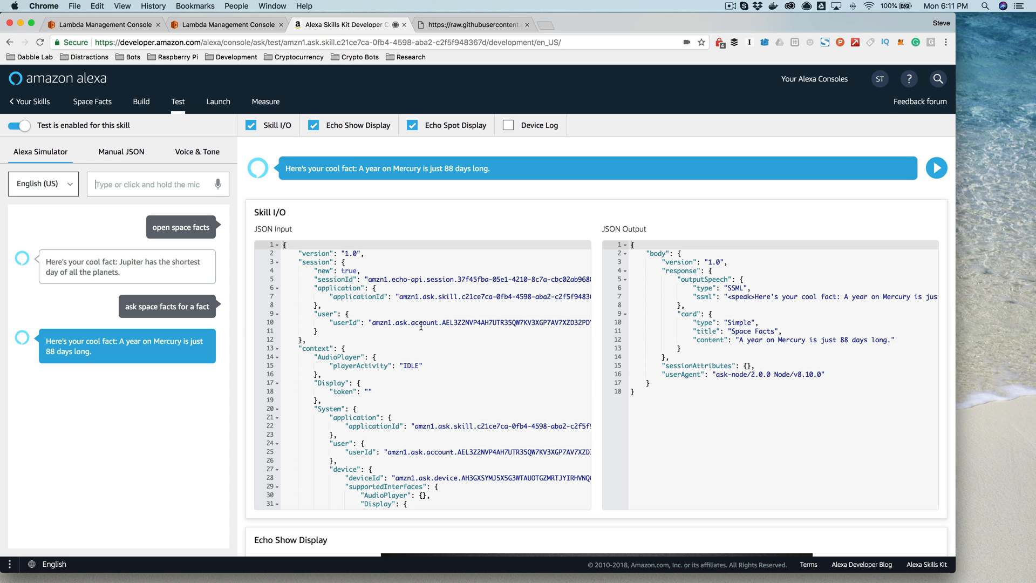
click(126, 267)
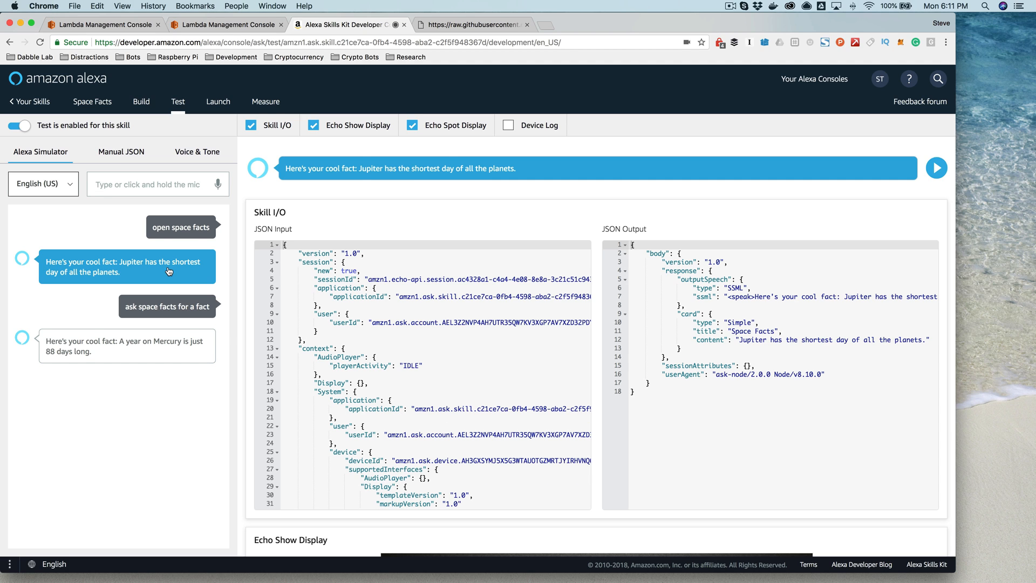
mouse_move(368, 315)
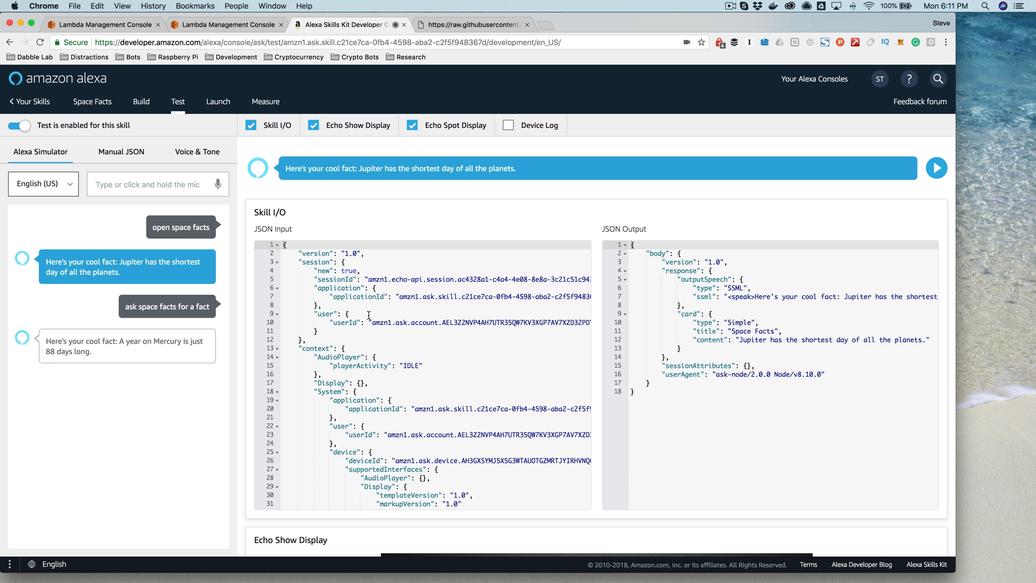
scroll(down, 3)
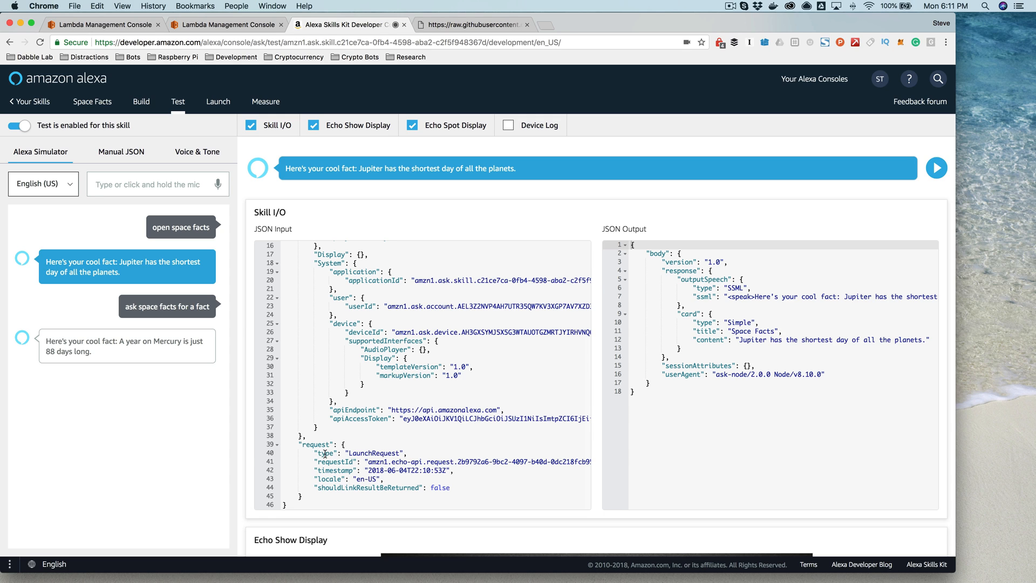
double_click(374, 452)
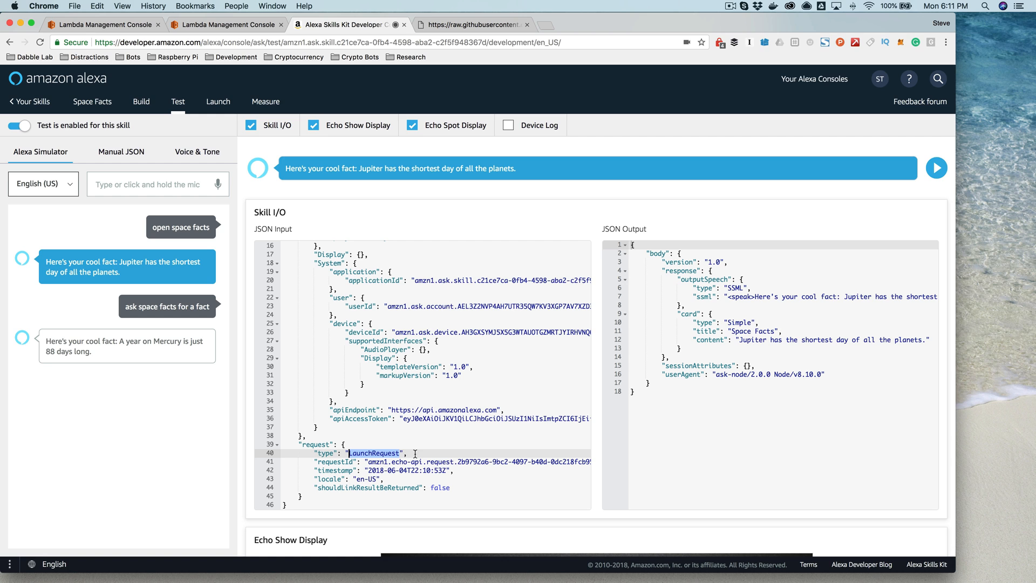
mouse_move(171, 347)
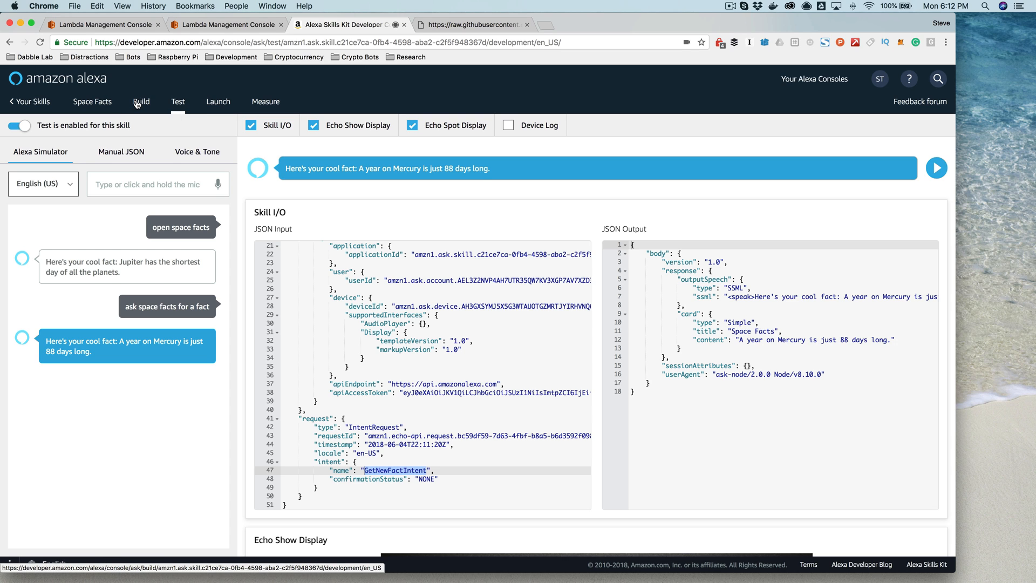
mouse_move(137, 104)
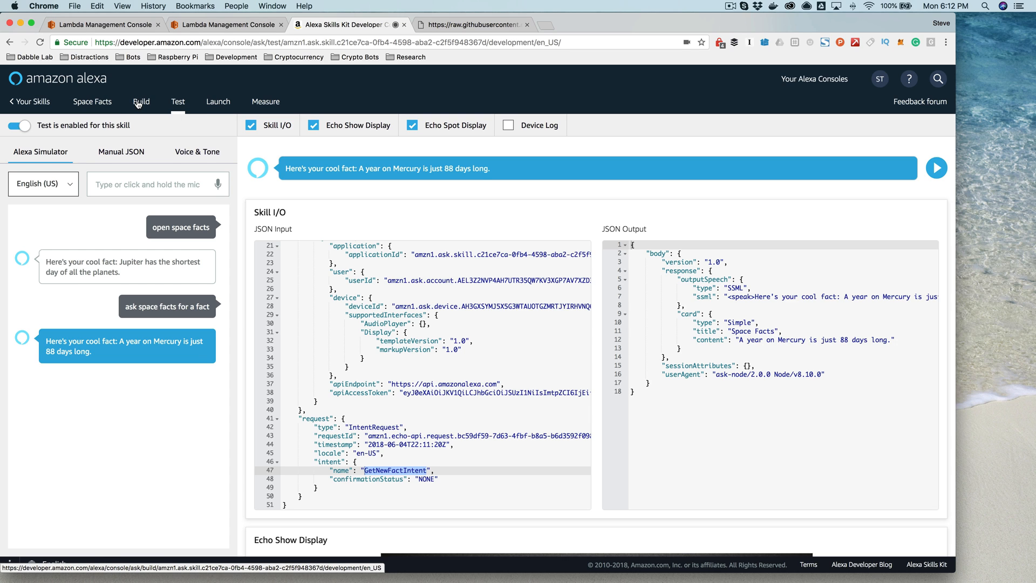
click(141, 101)
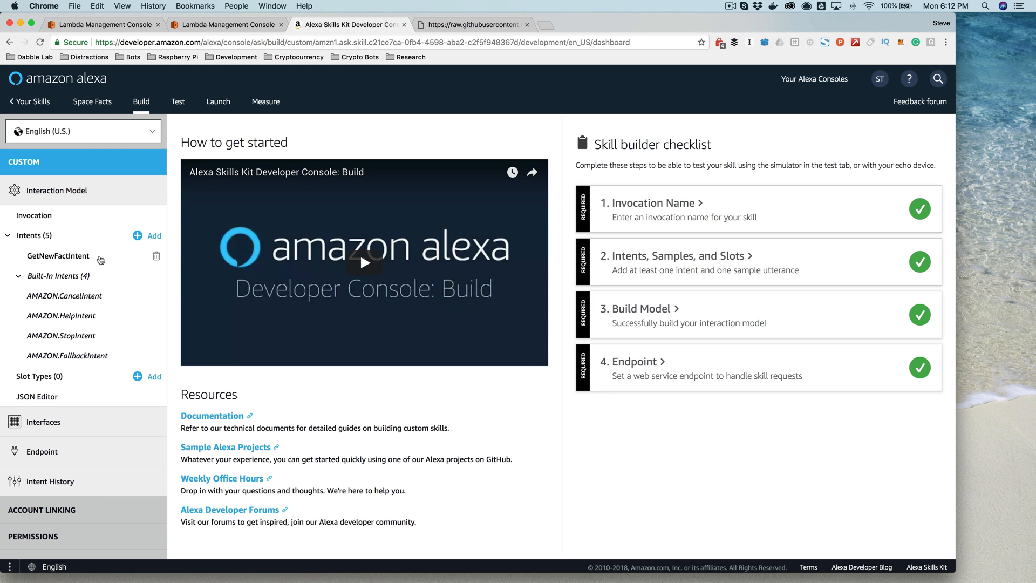
click(57, 256)
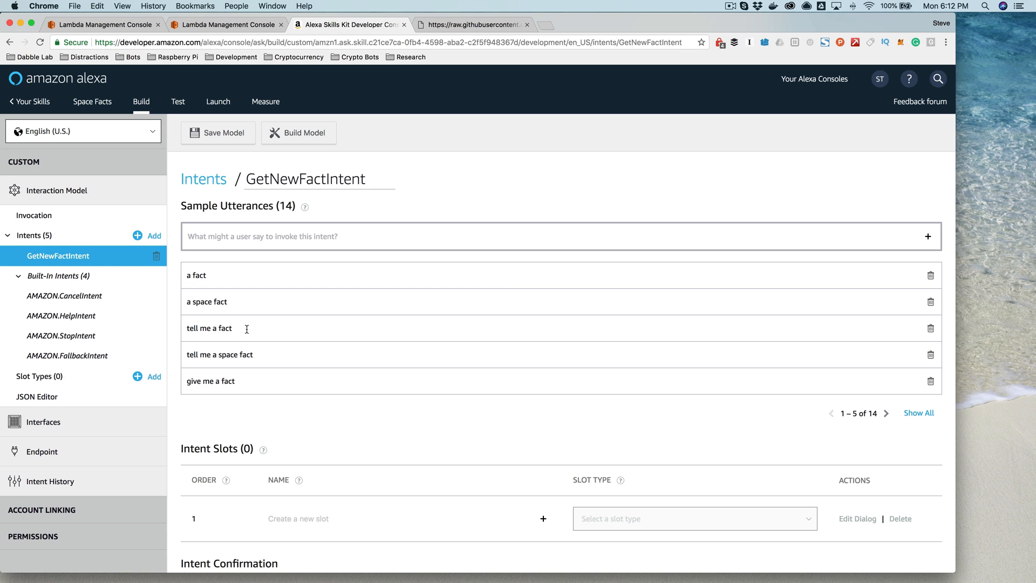
mouse_move(249, 324)
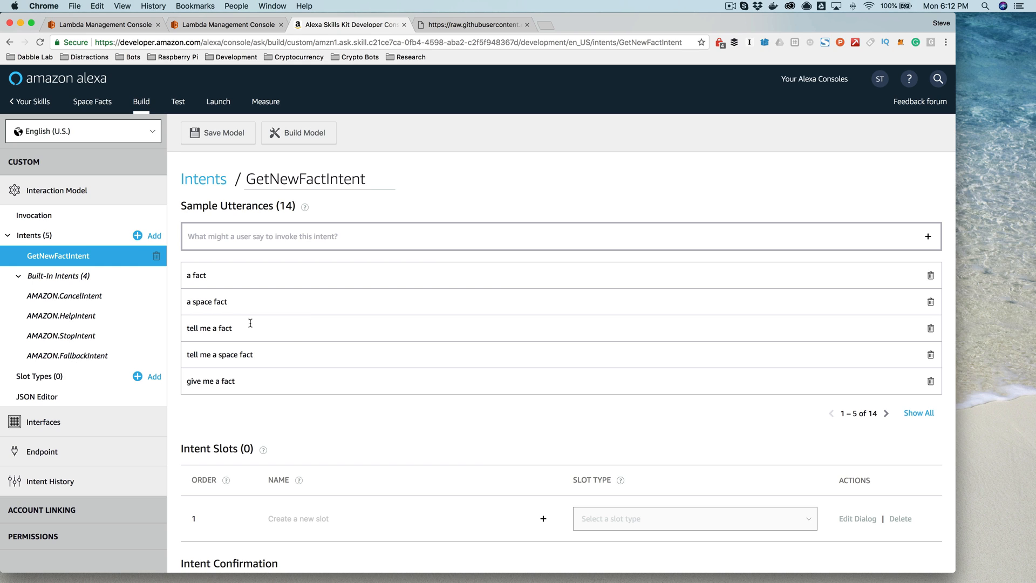
mouse_move(223, 287)
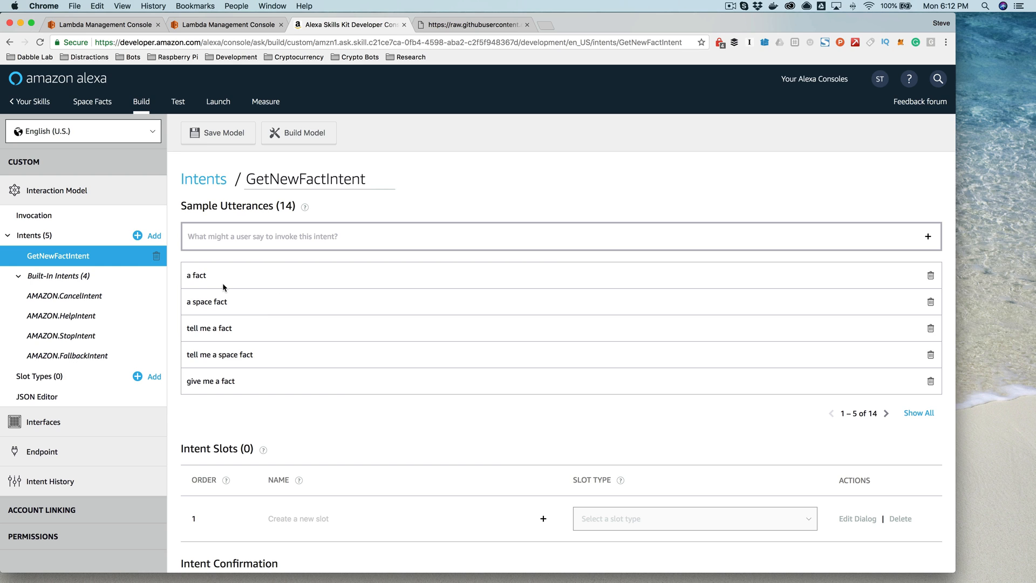
mouse_move(313, 181)
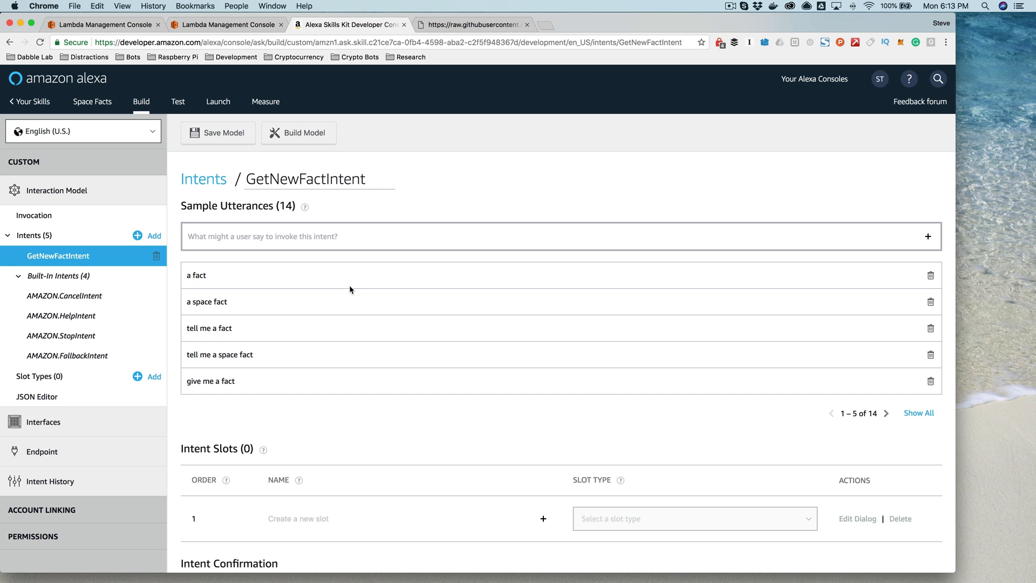
mouse_move(342, 195)
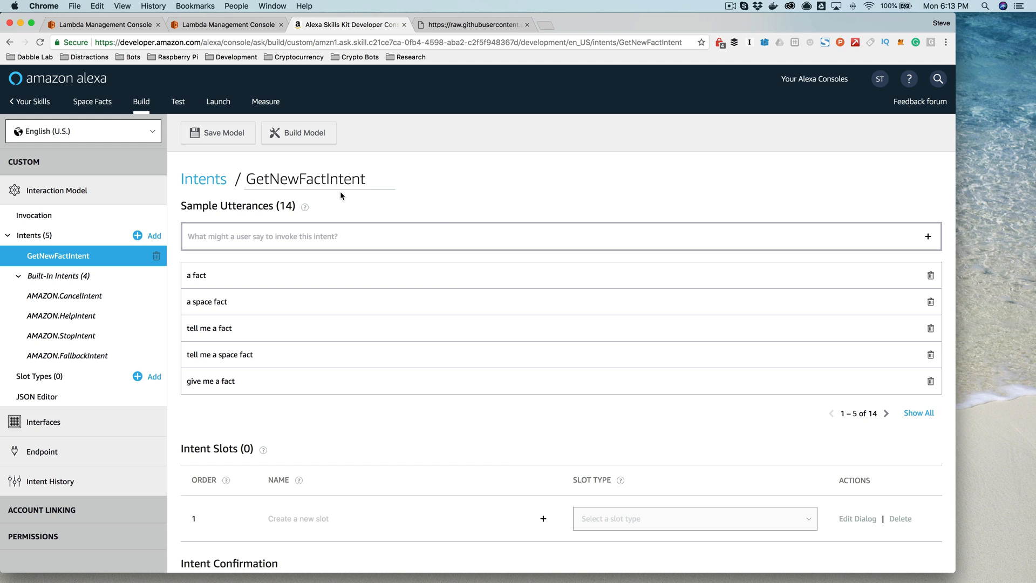
mouse_move(437, 216)
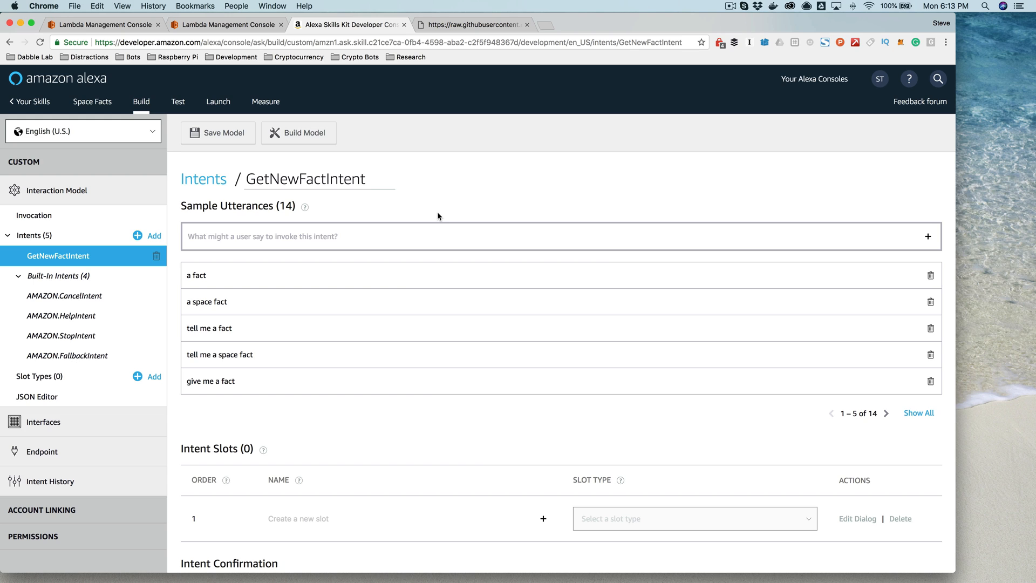
mouse_move(425, 193)
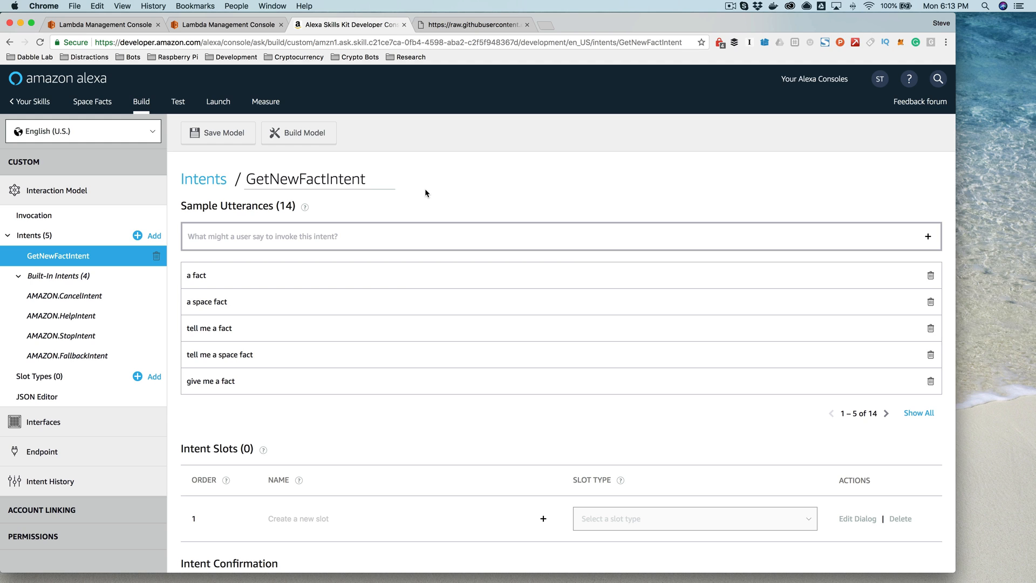
mouse_move(343, 376)
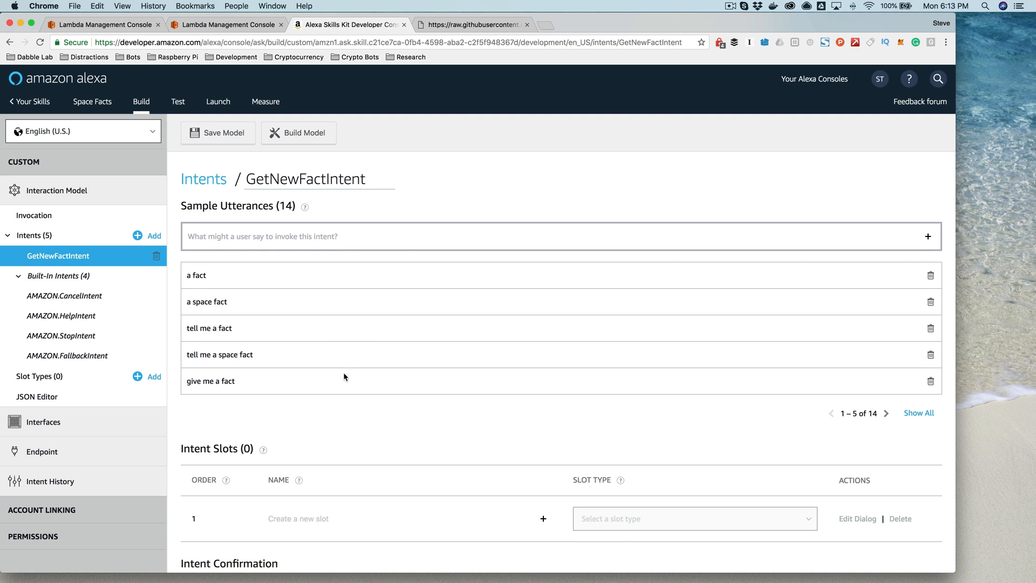
Finish reviewing GetNewFactIntent's utterances and slots, then go to the skill's Test page.
scroll(down, 3)
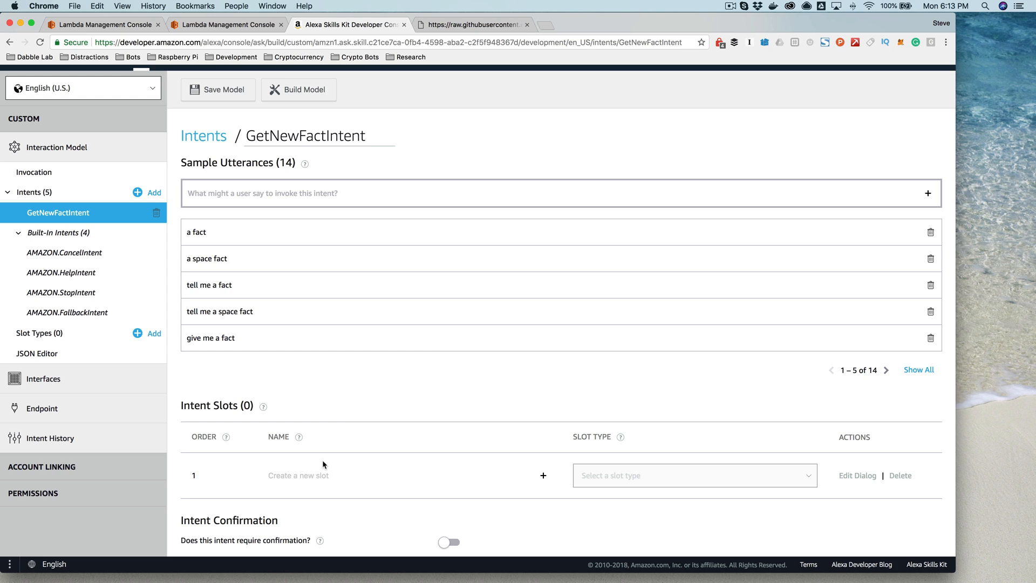
mouse_move(322, 336)
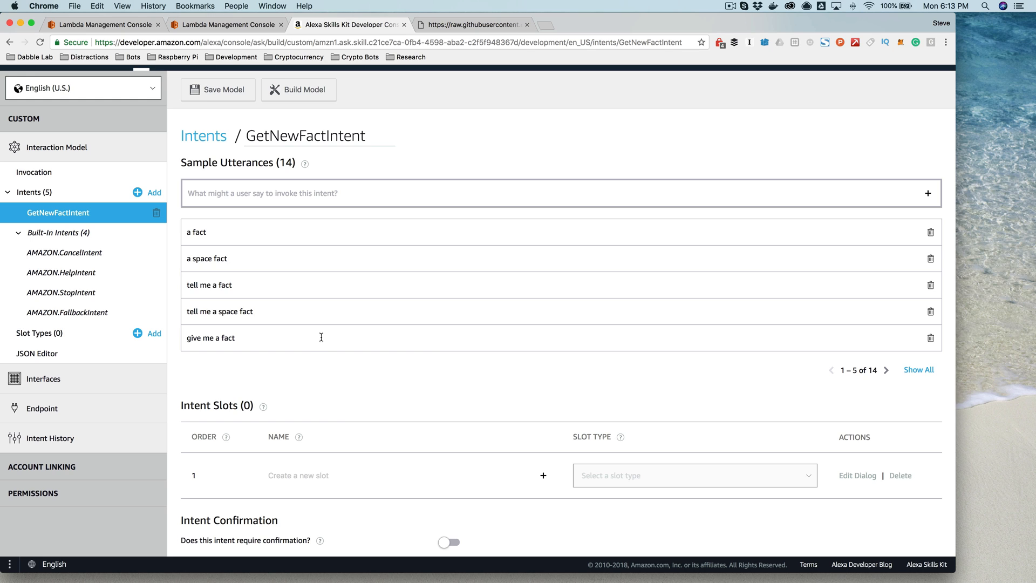
mouse_move(307, 393)
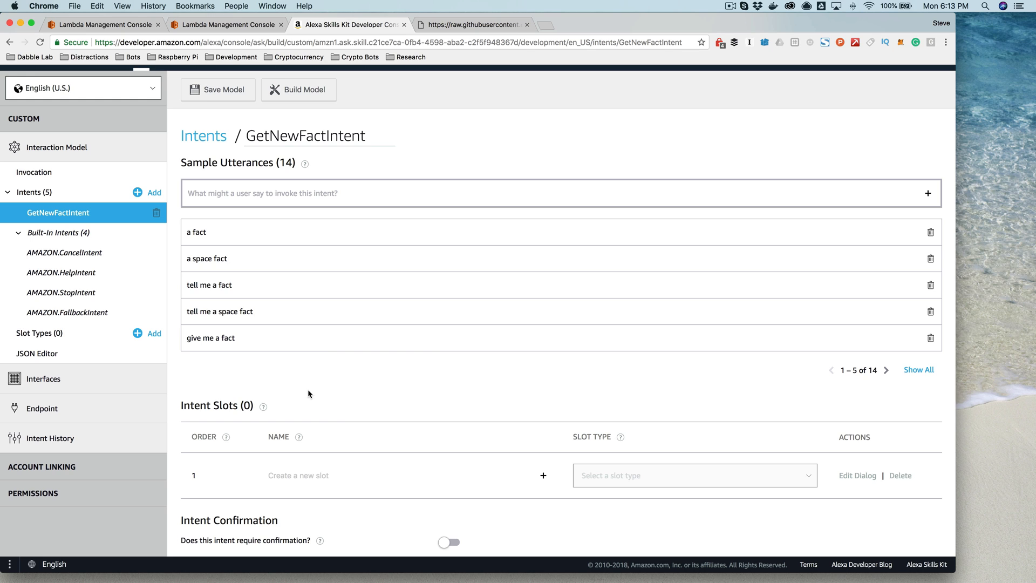
mouse_move(313, 403)
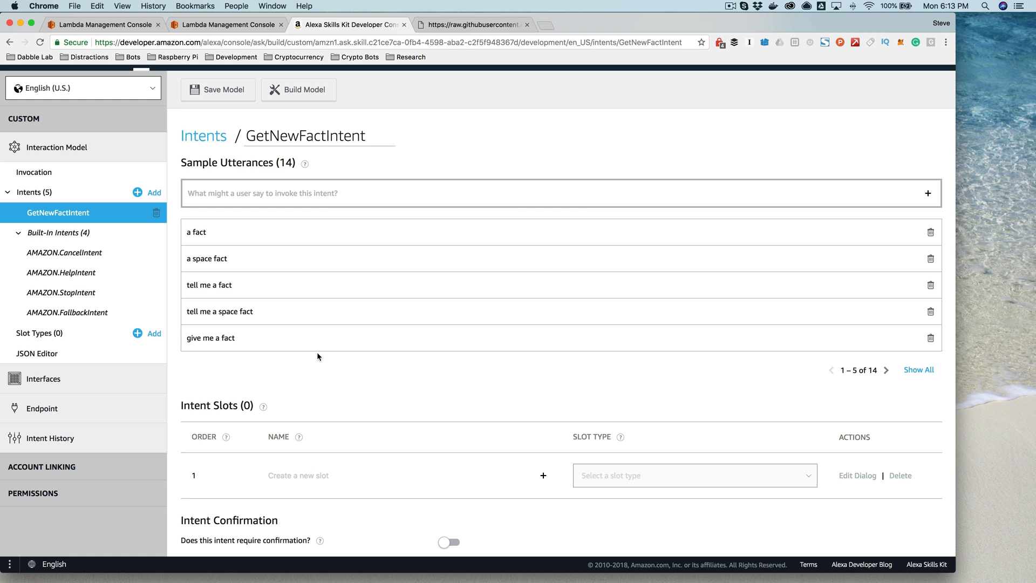
mouse_move(390, 308)
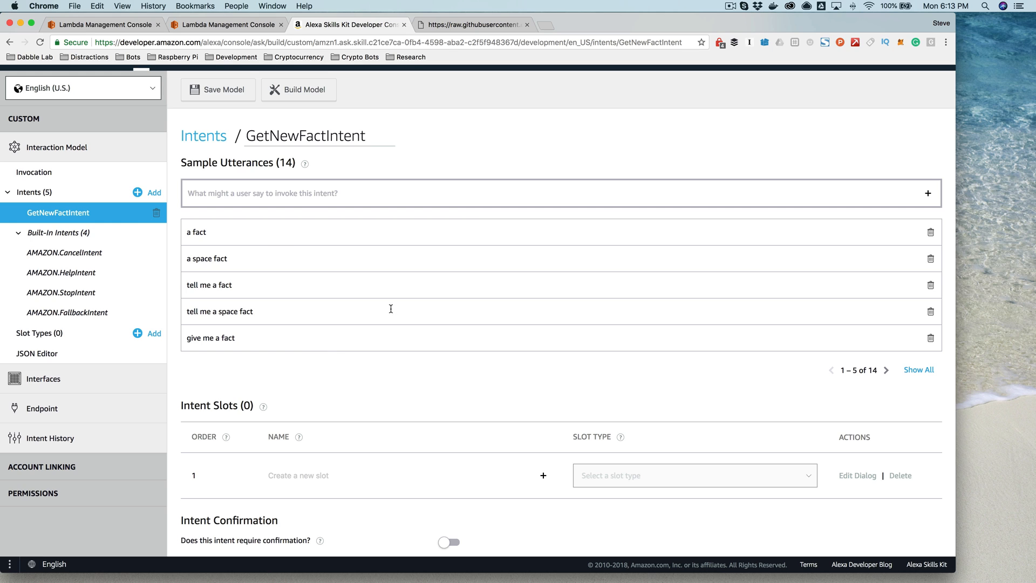
mouse_move(298, 273)
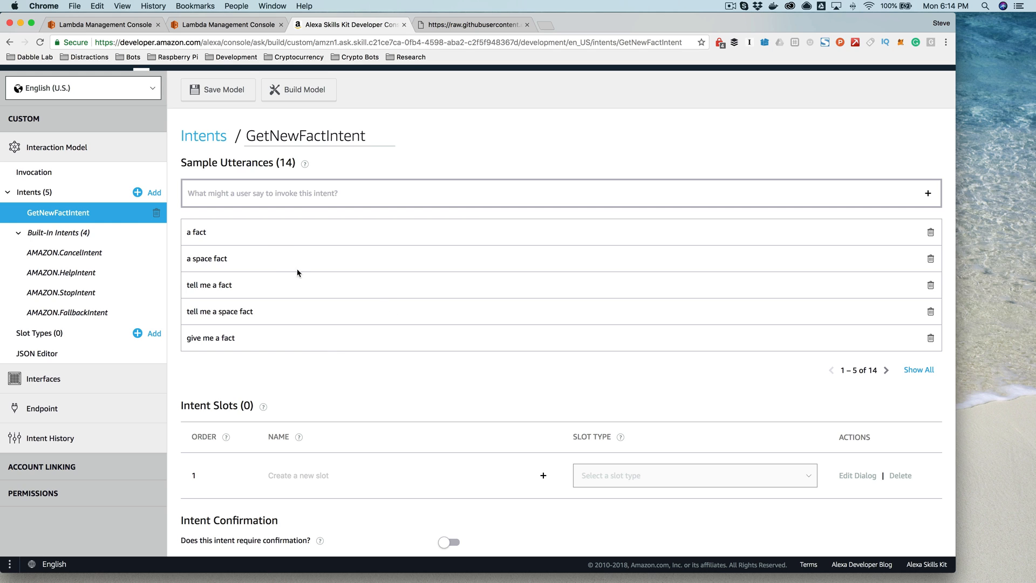
mouse_move(324, 308)
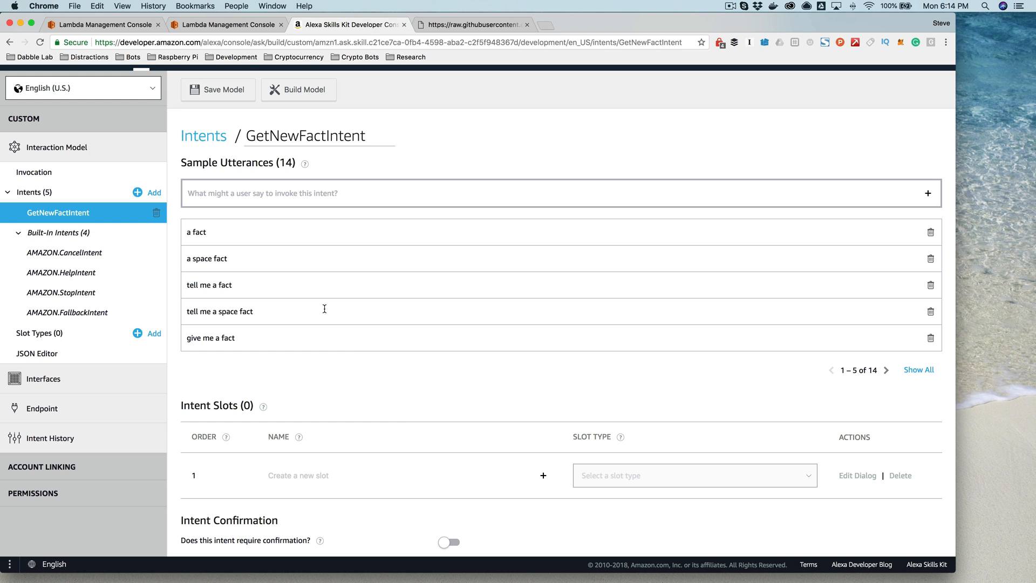
mouse_move(87, 234)
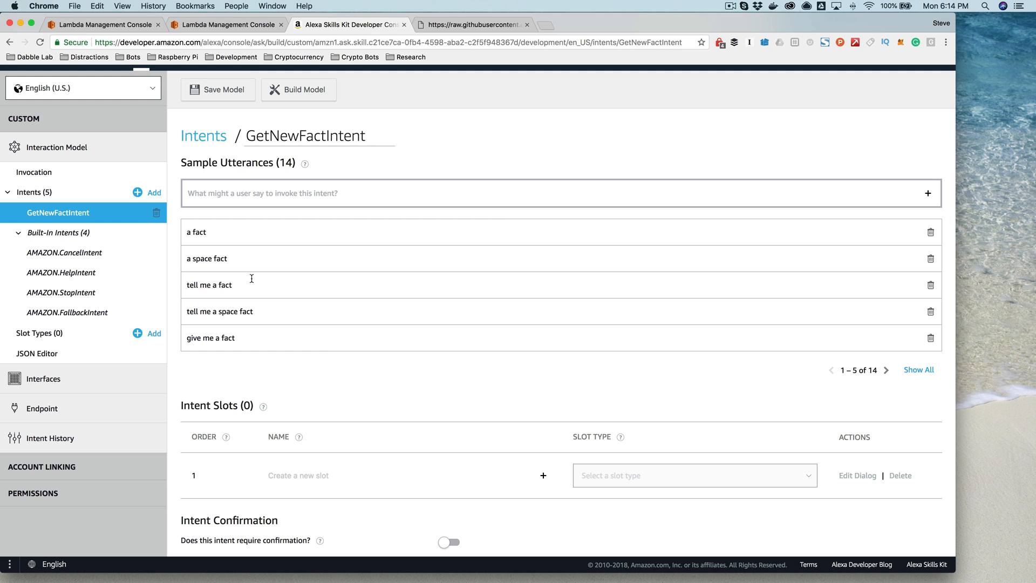
mouse_move(326, 451)
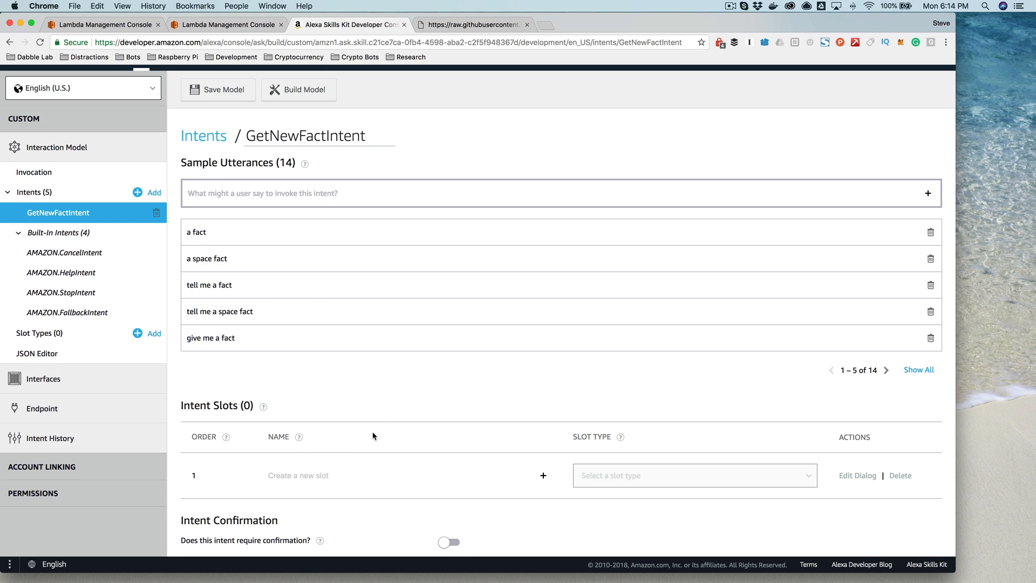
mouse_move(393, 382)
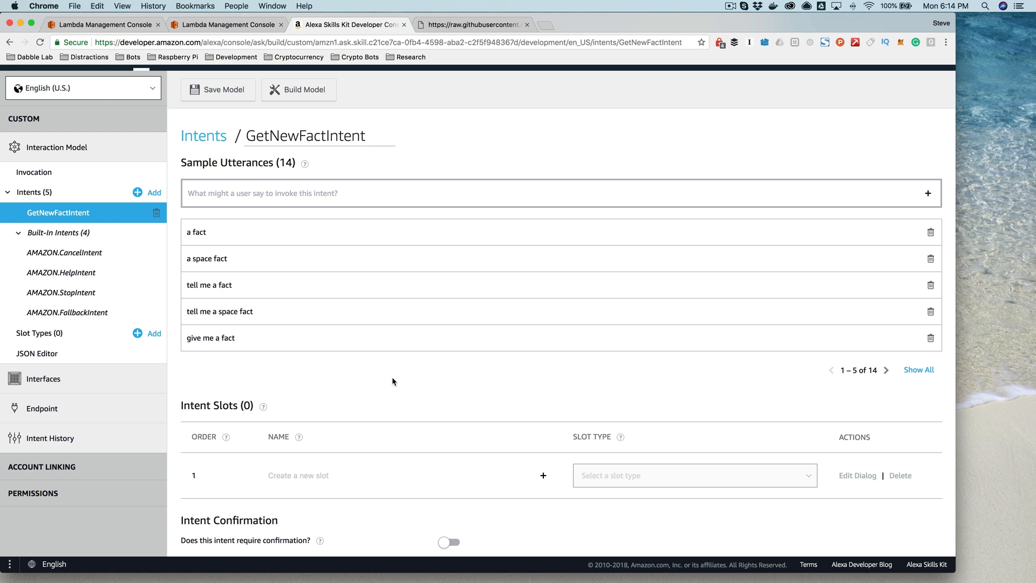
mouse_move(332, 408)
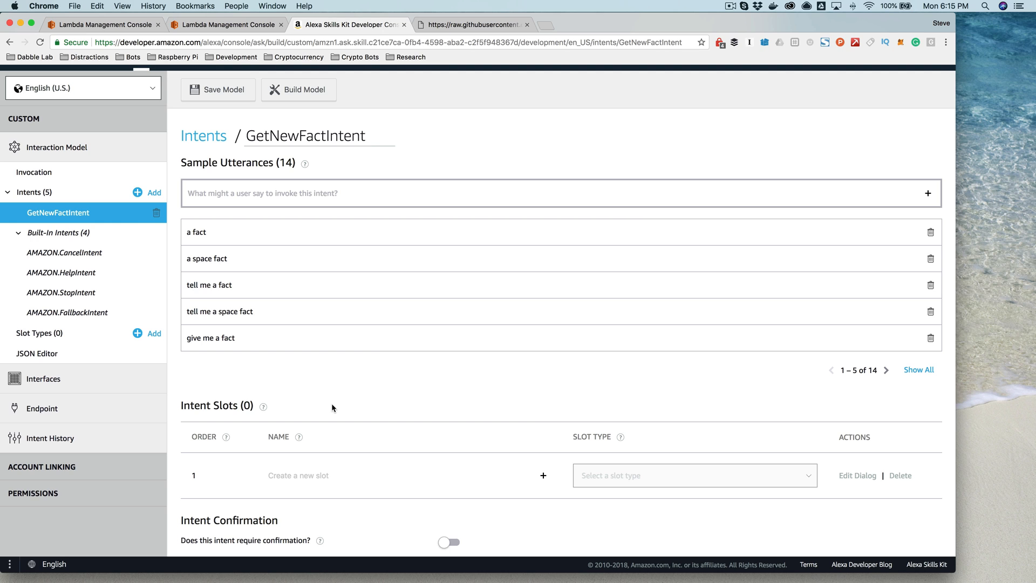
mouse_move(355, 402)
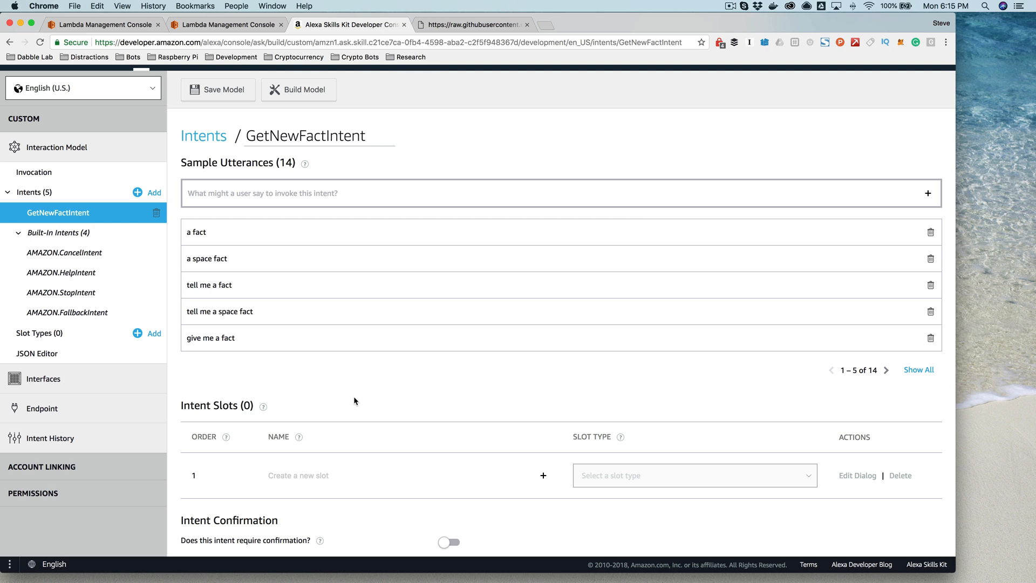
mouse_move(373, 395)
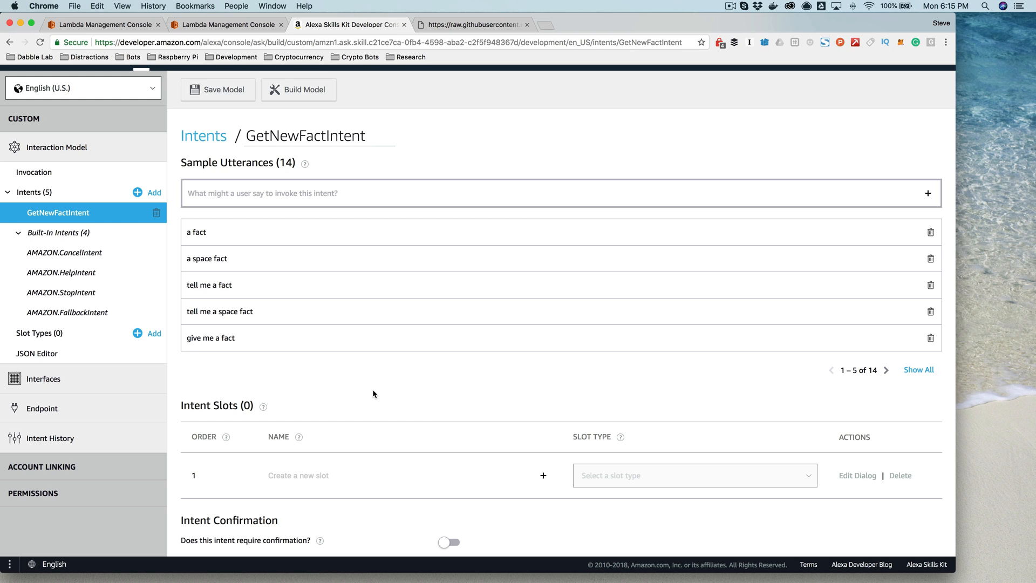
mouse_move(371, 390)
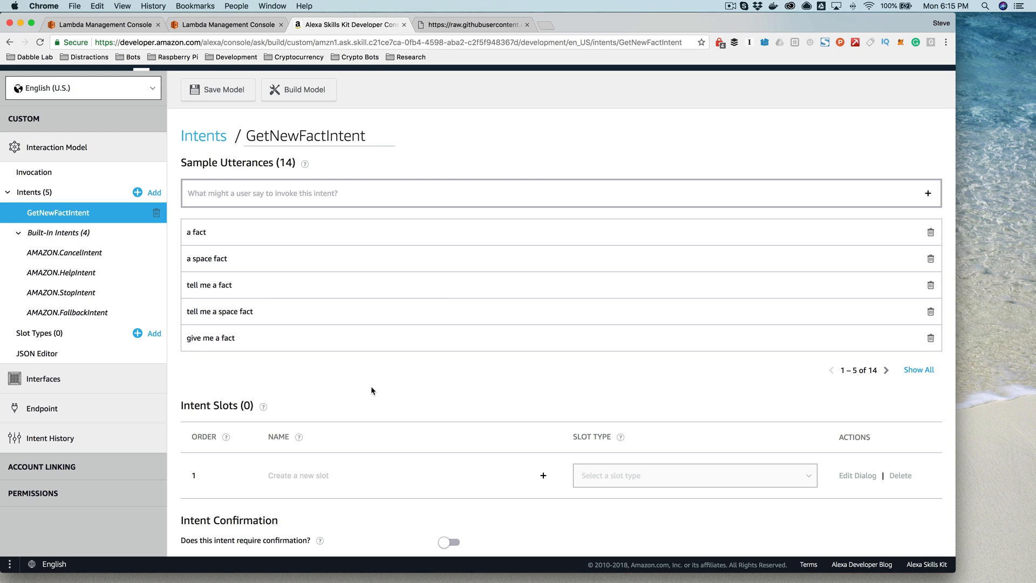
mouse_move(342, 299)
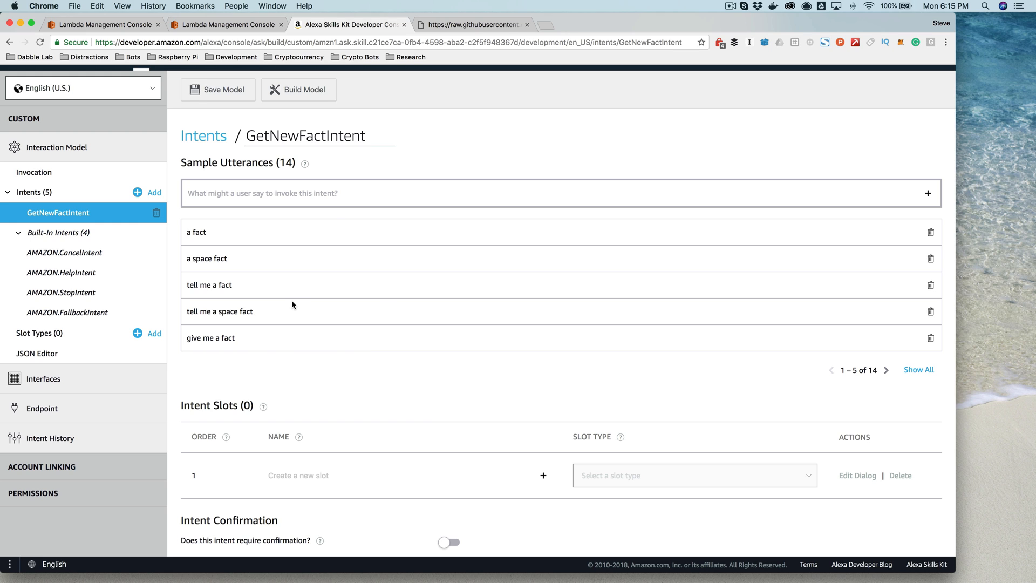
mouse_move(65, 253)
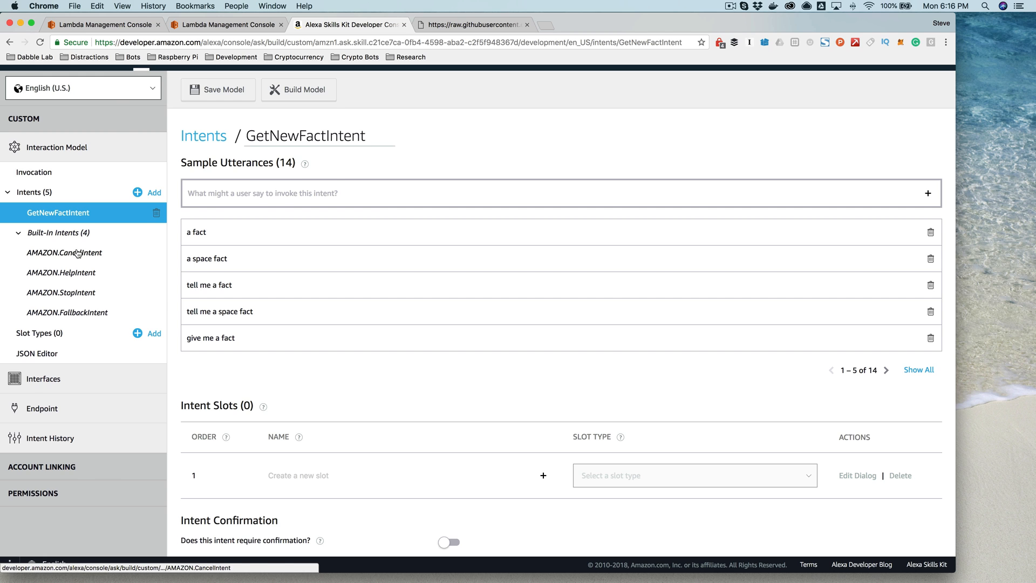
click(65, 253)
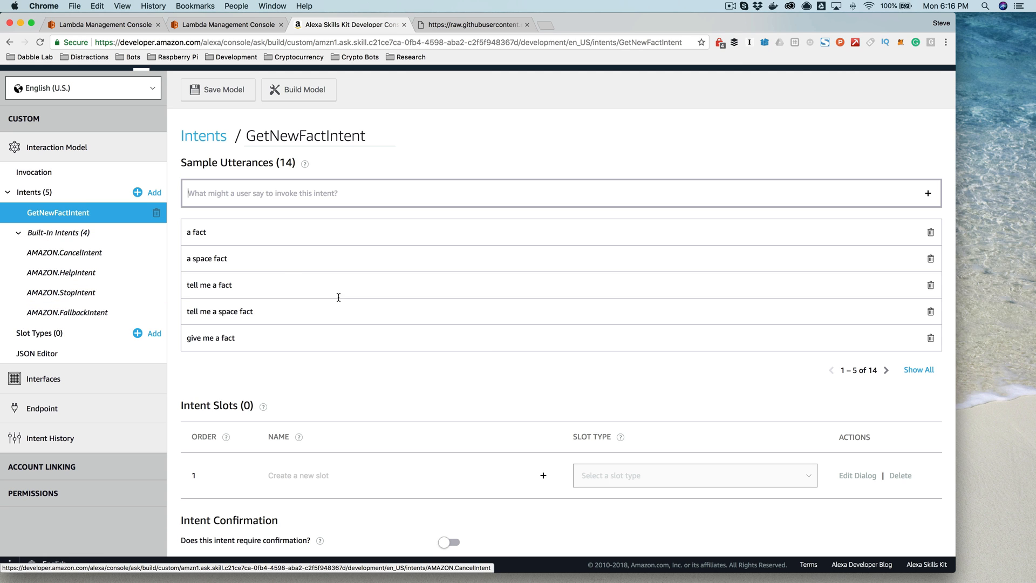
mouse_move(333, 206)
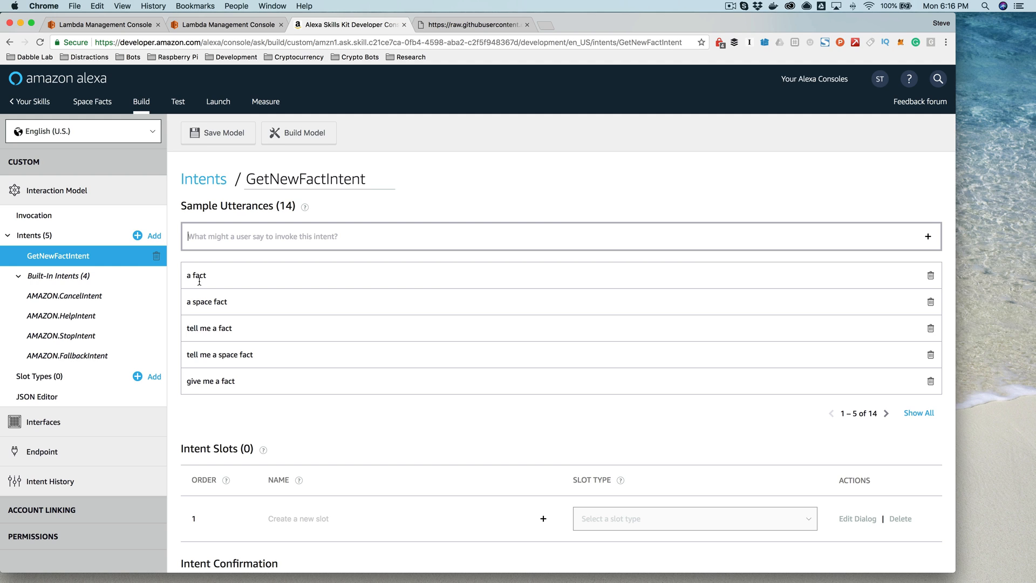
mouse_move(178, 102)
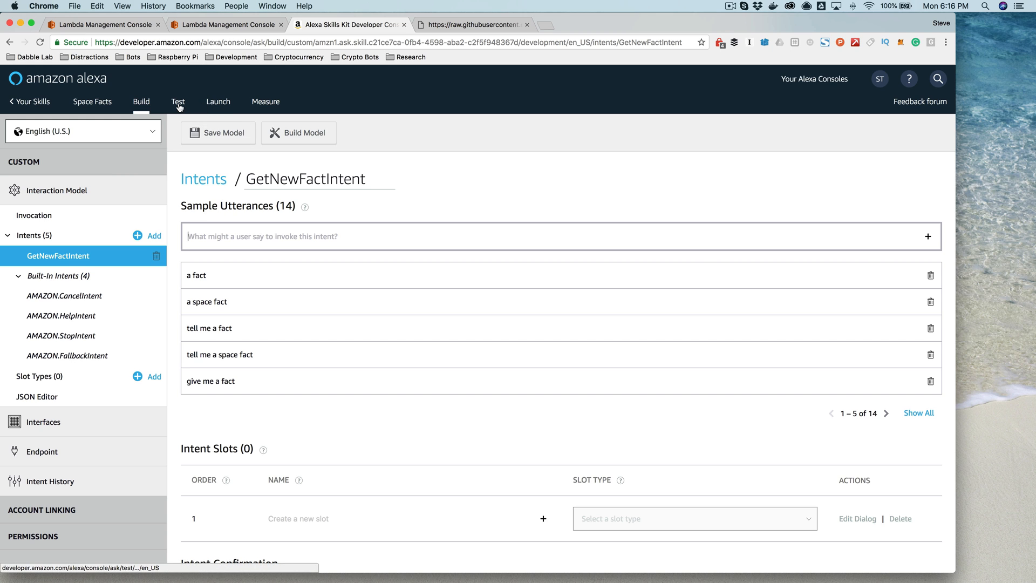
click(178, 101)
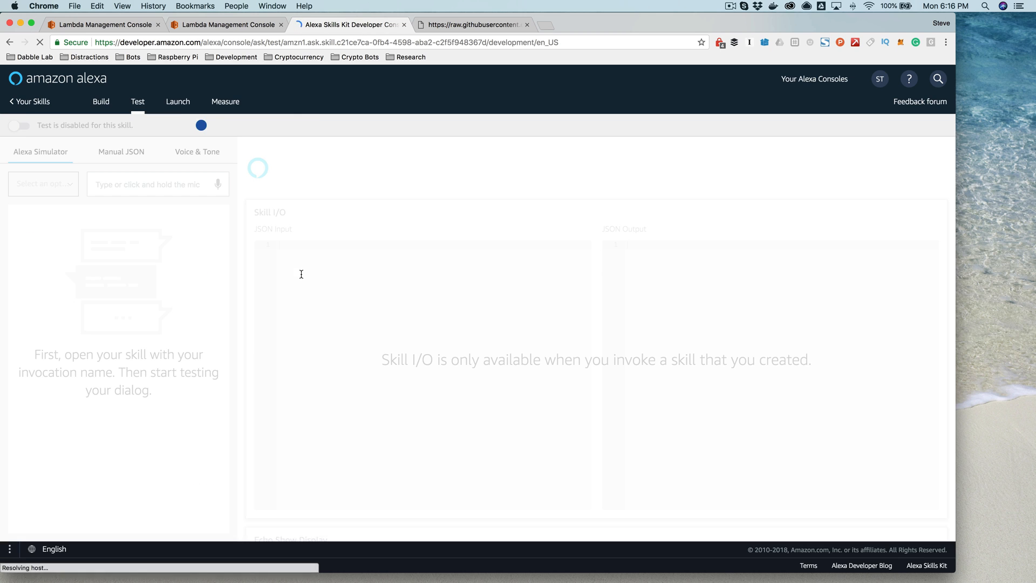
Bring the Lambda console forward, showing the Space Facts index.js handler code.
click(224, 25)
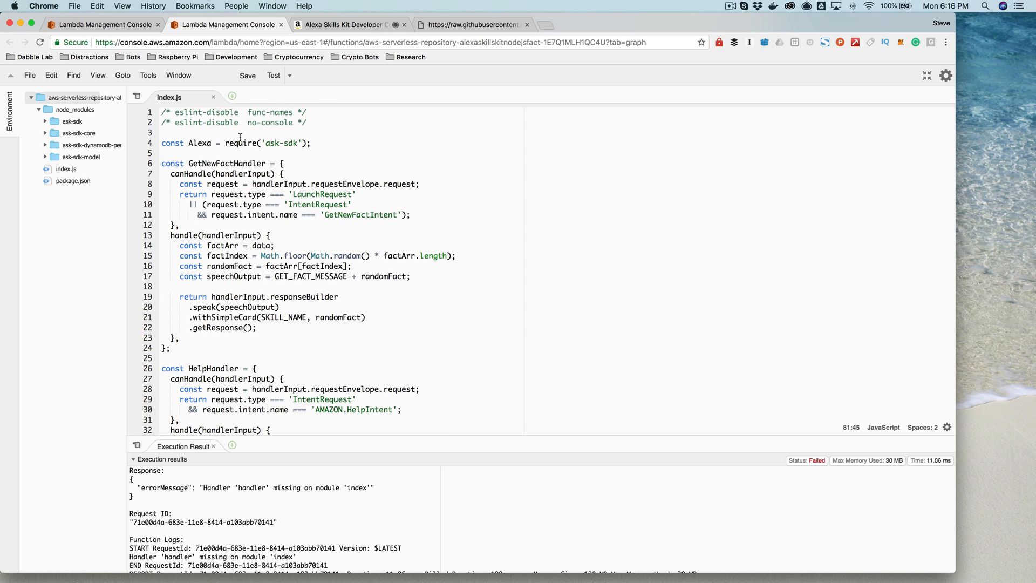
mouse_move(283, 304)
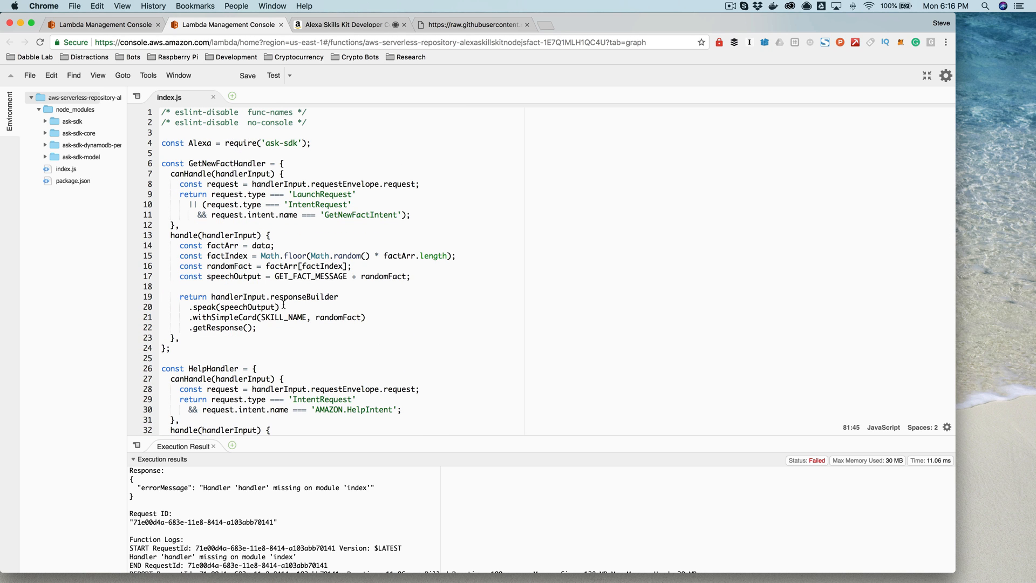